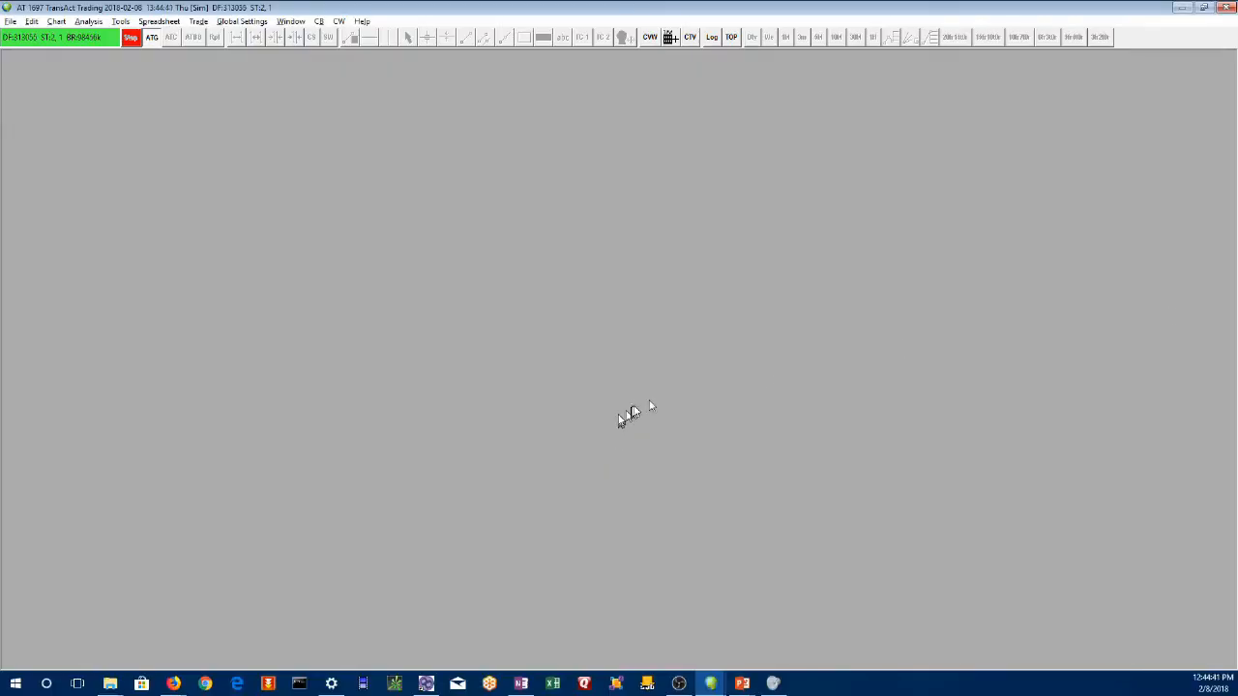
- Reach Data/Trade Service Settings from the Global Settings menu
{"action": "left_click", "coordinate": [240, 22]}
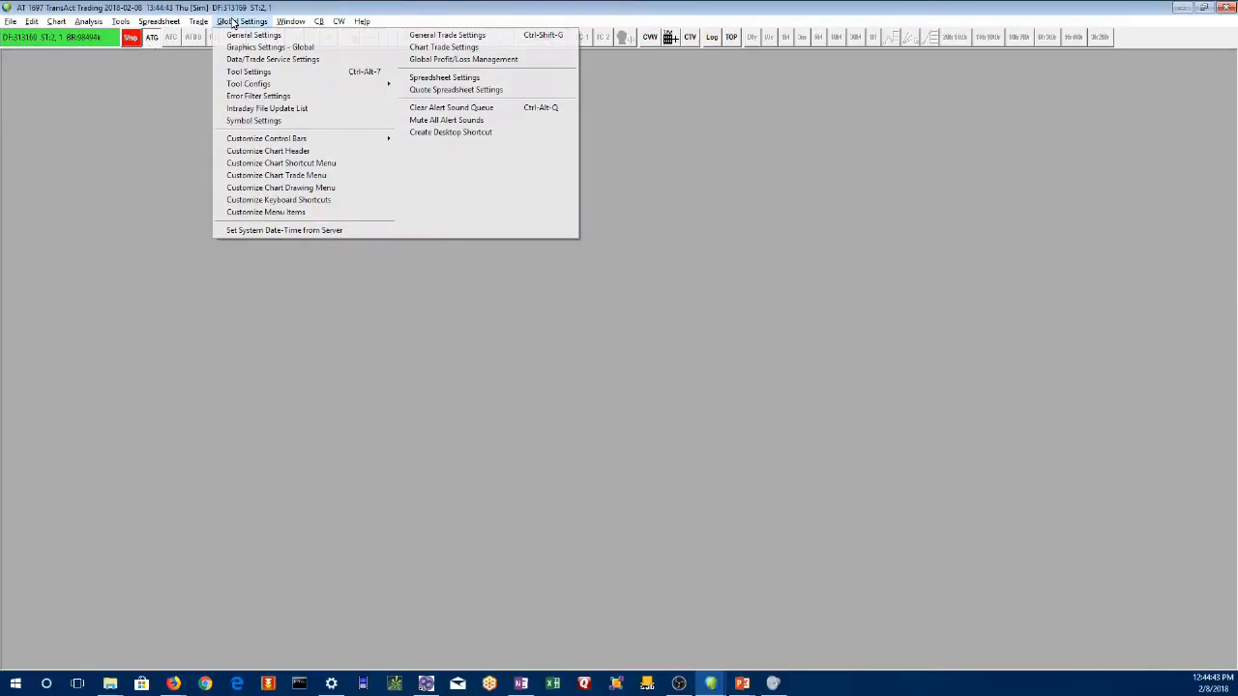
{"action": "mouse_move", "coordinate": [271, 58]}
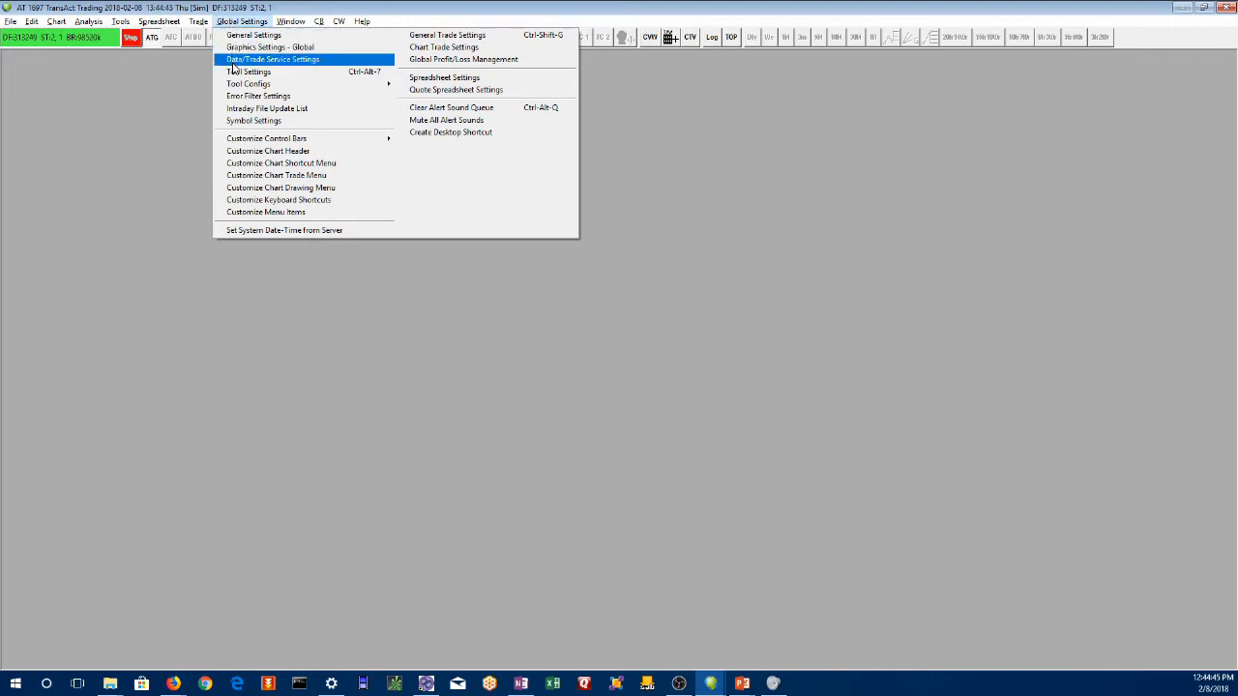
{"action": "left_click", "coordinate": [270, 58]}
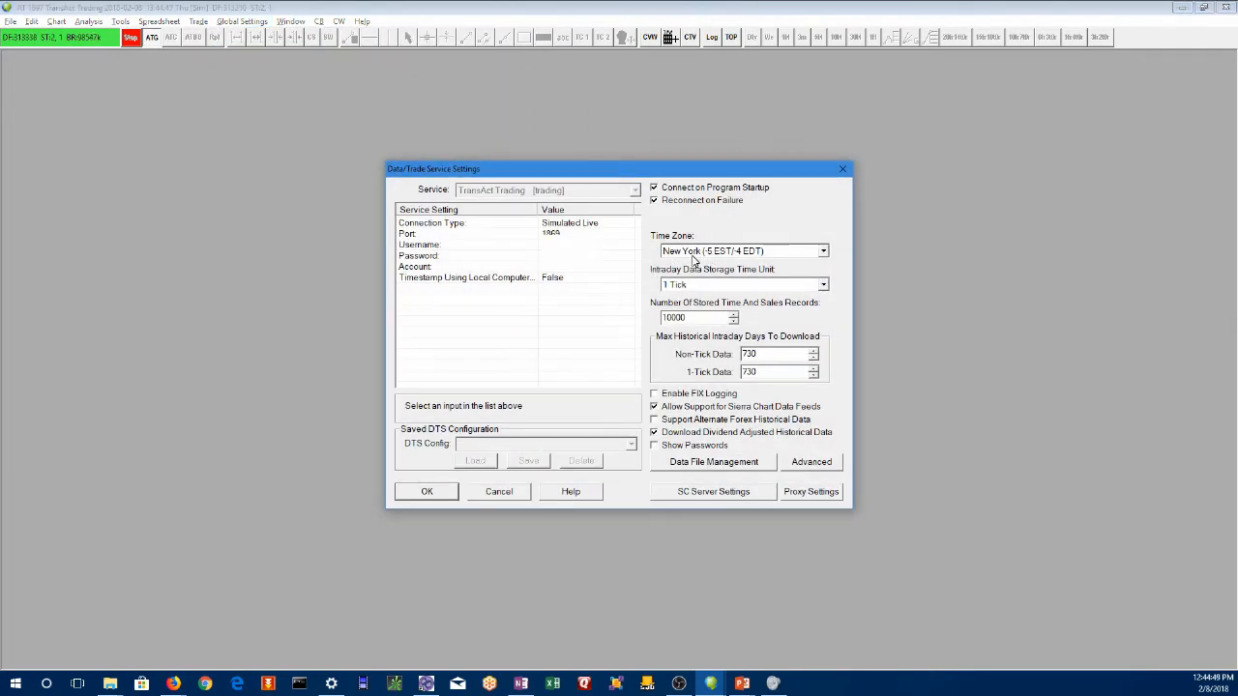
{"action": "mouse_move", "coordinate": [727, 259]}
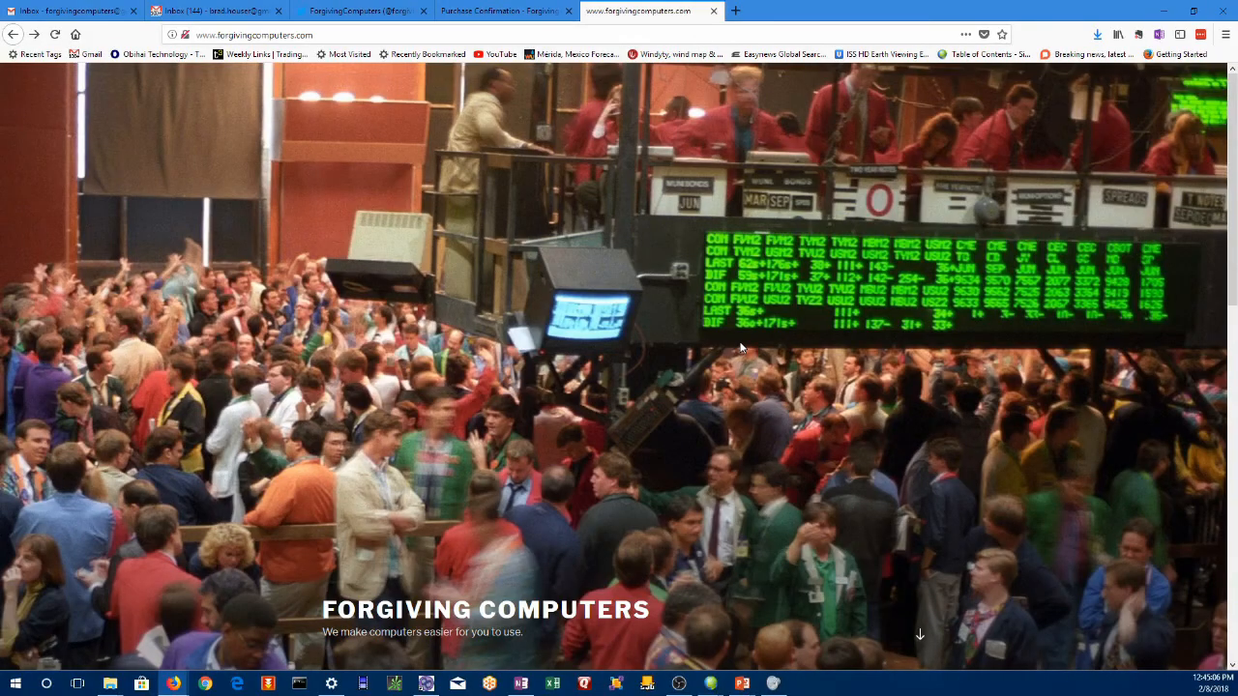
- Follow the S3 Selective Scalping System link to the S3 Auto Trade order page
{"action": "left_click", "coordinate": [255, 35]}
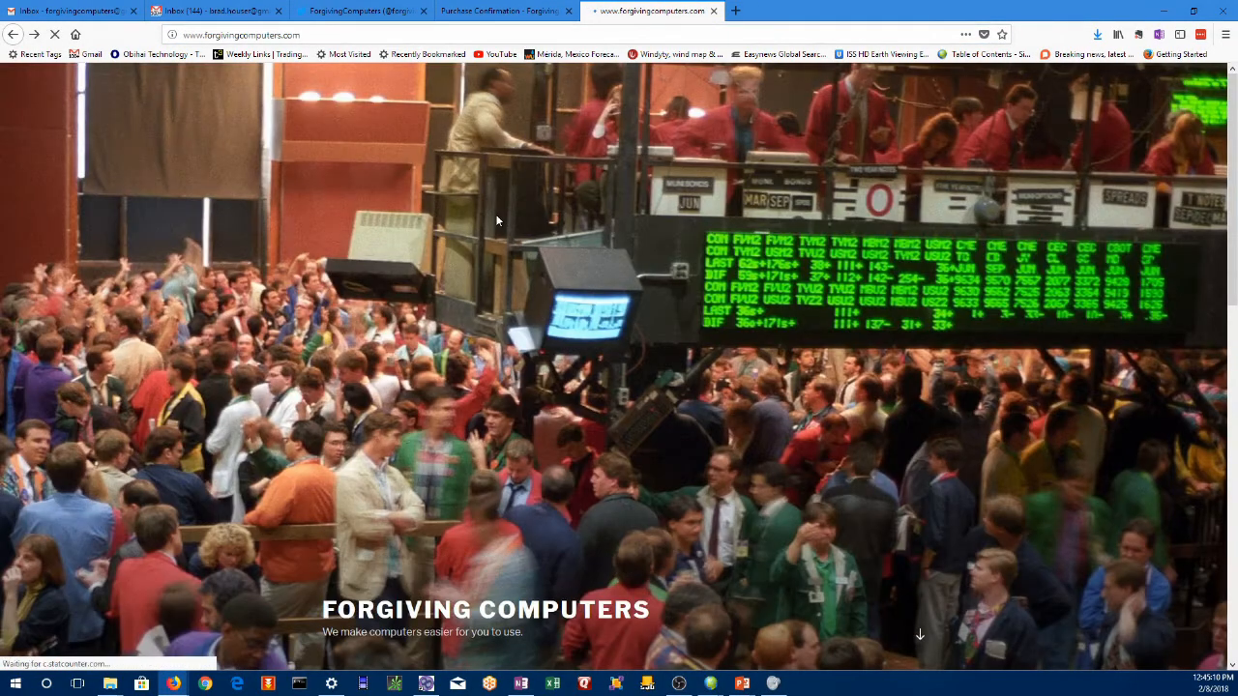
{"action": "scroll", "scroll_direction": "down", "scroll_amount": 3}
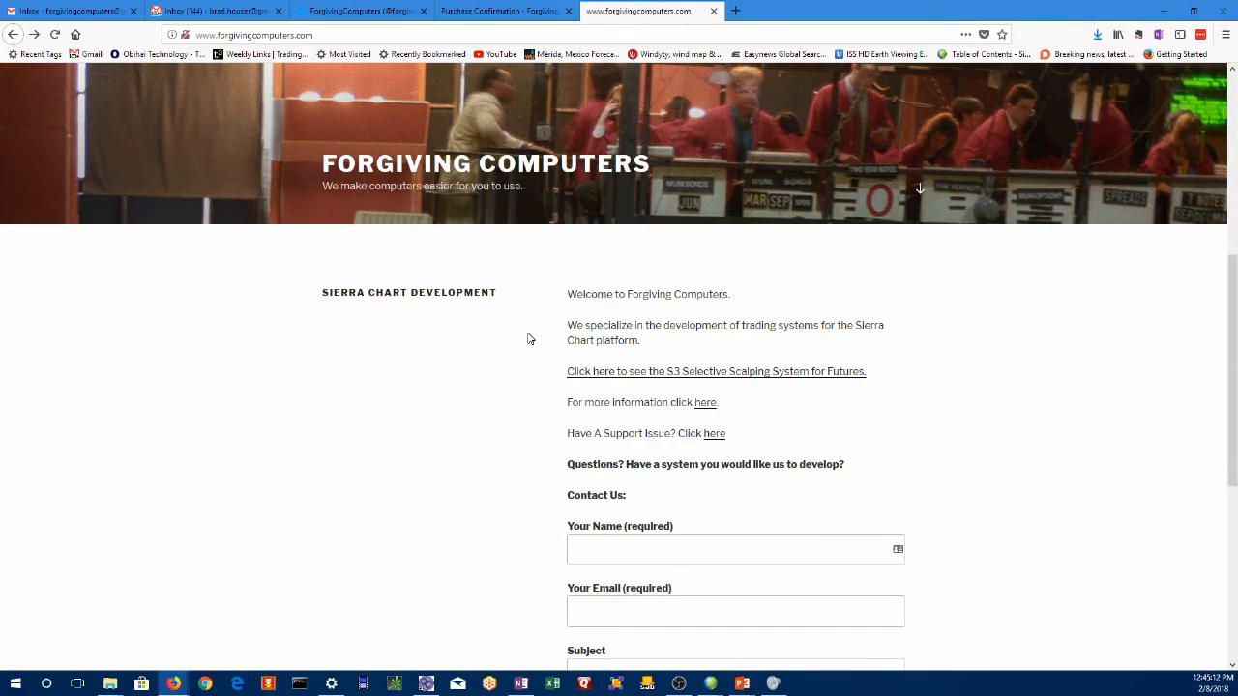
{"action": "scroll", "scroll_direction": "down", "scroll_amount": 3}
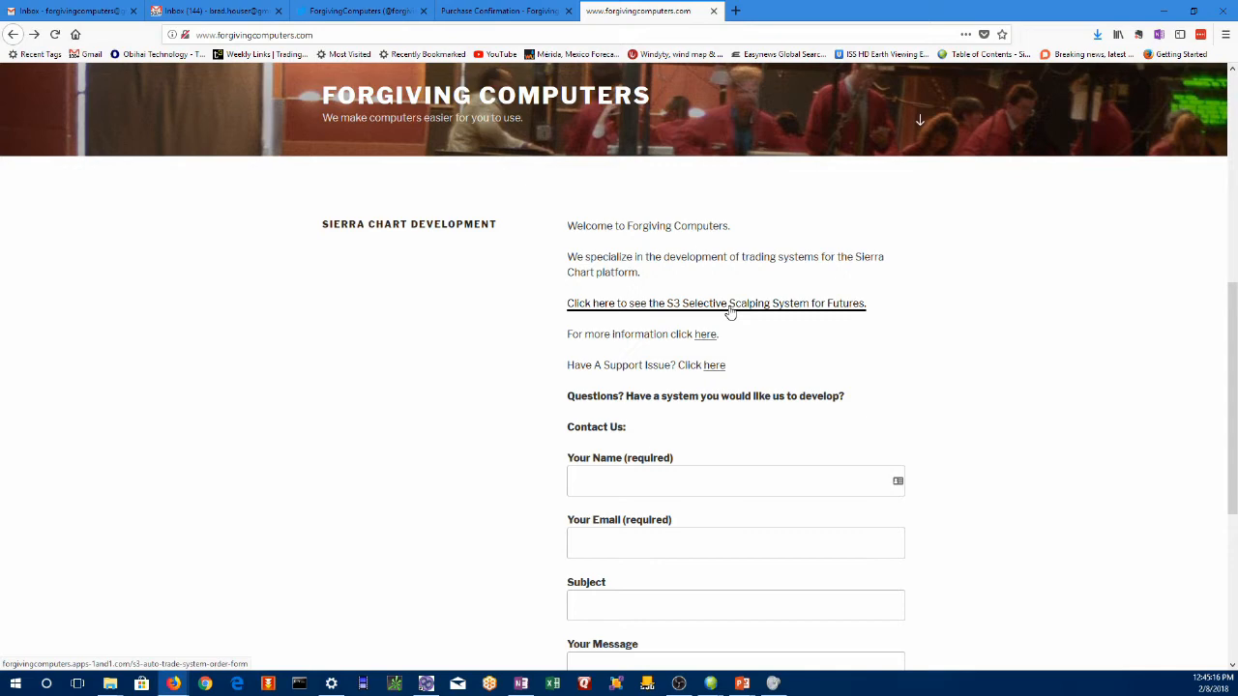
{"action": "left_click", "coordinate": [716, 302]}
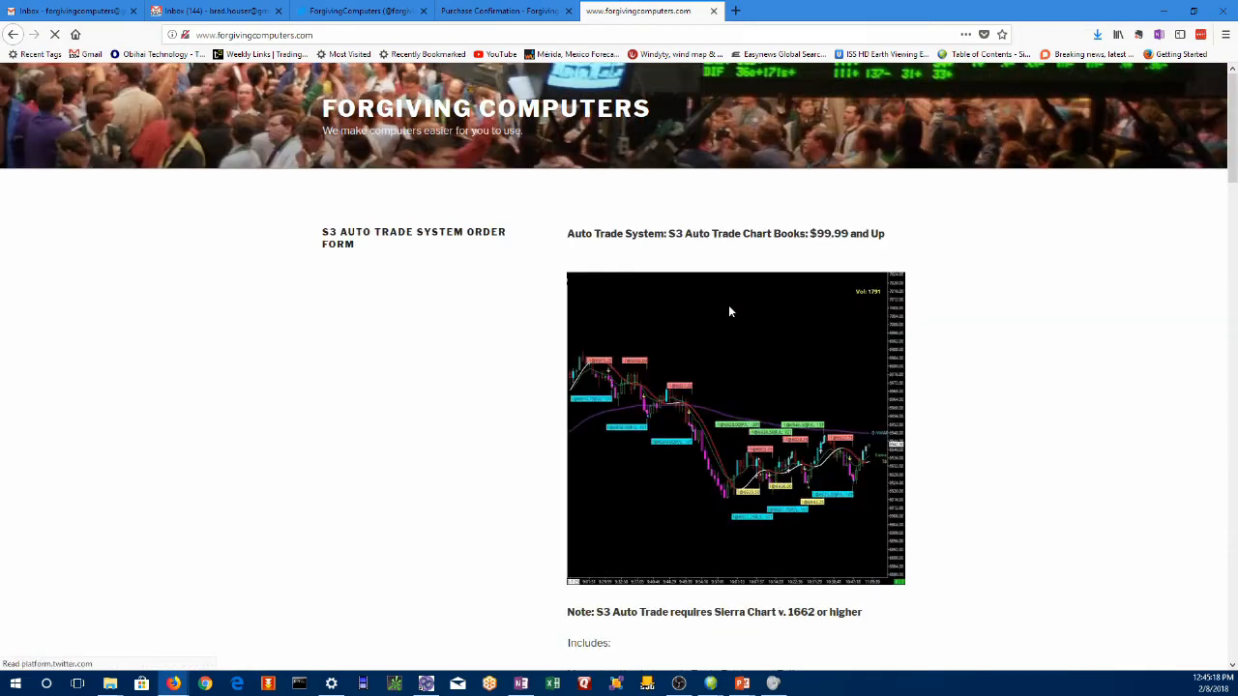
- Scroll the order form until the bundle pricing table by time zone is in view
{"action": "scroll", "scroll_direction": "down", "scroll_amount": 3}
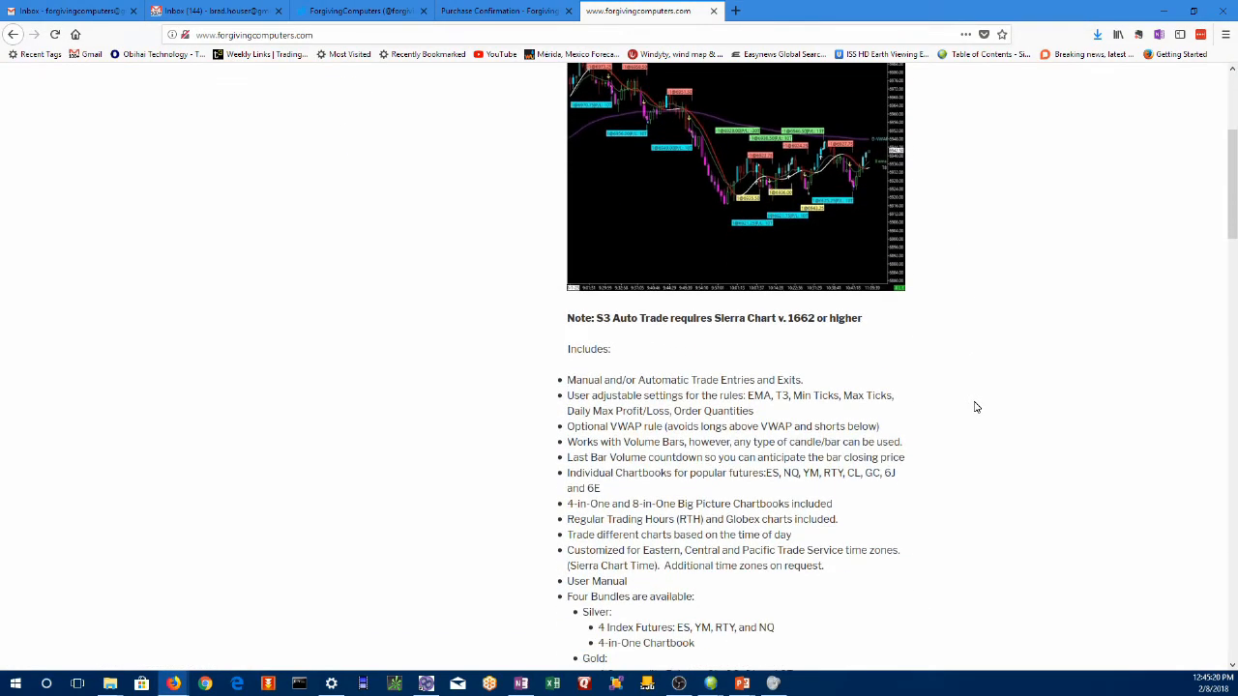
{"action": "scroll", "scroll_direction": "down", "scroll_amount": 3}
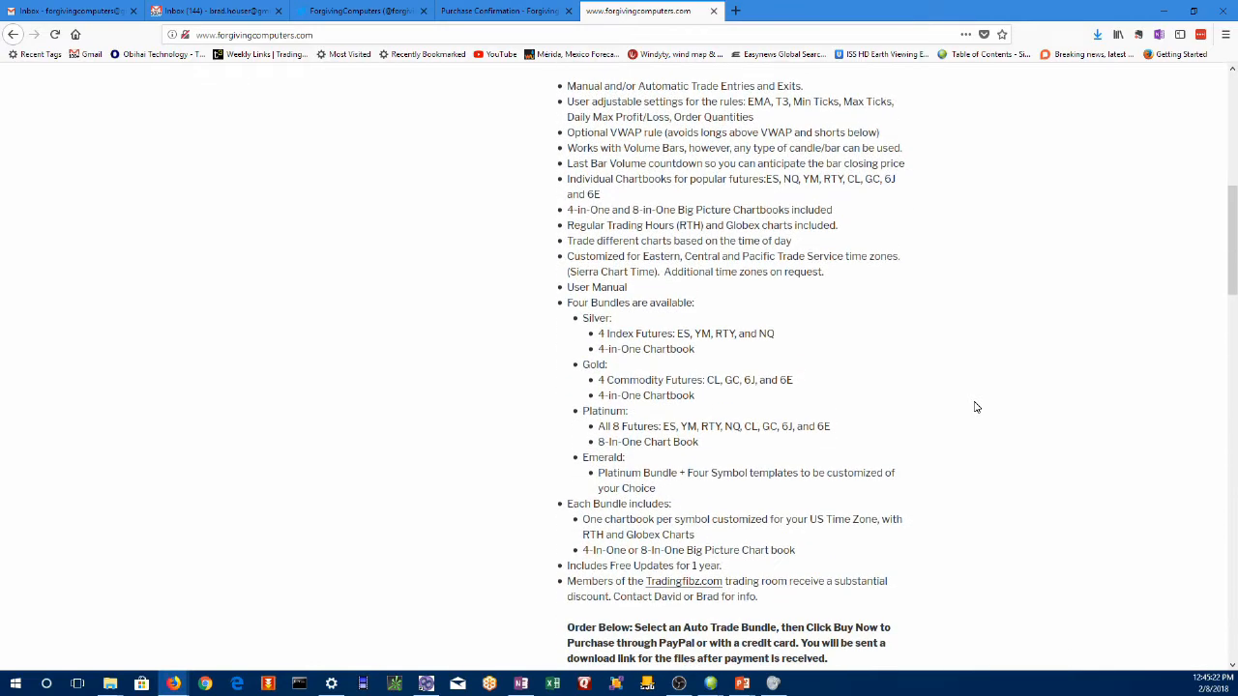
{"action": "scroll", "scroll_direction": "down", "scroll_amount": 3}
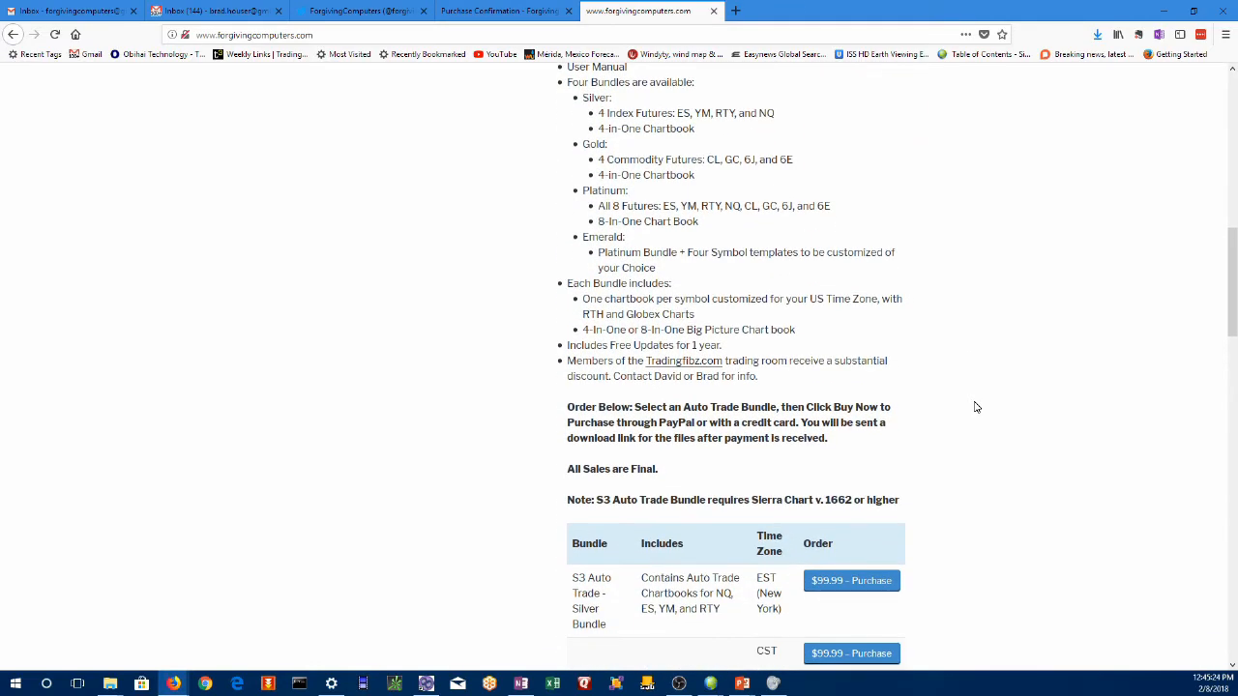
{"action": "scroll", "scroll_direction": "down", "scroll_amount": 3}
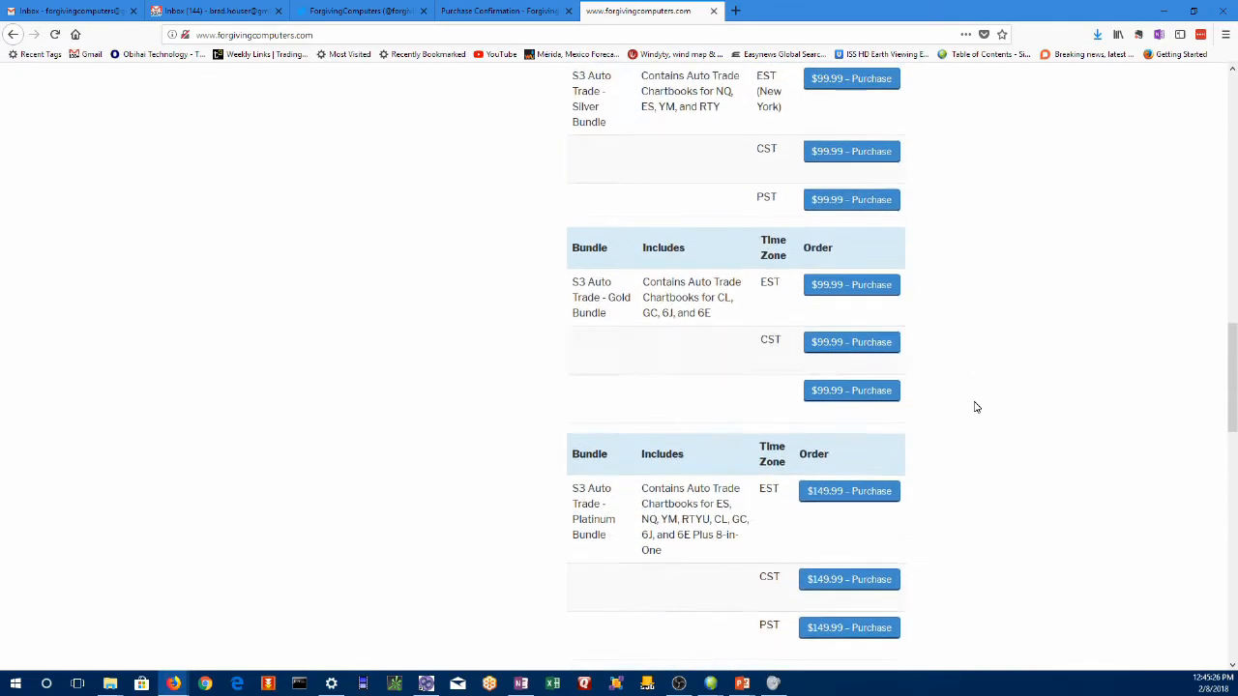
{"action": "scroll", "scroll_direction": "up", "scroll_amount": 3}
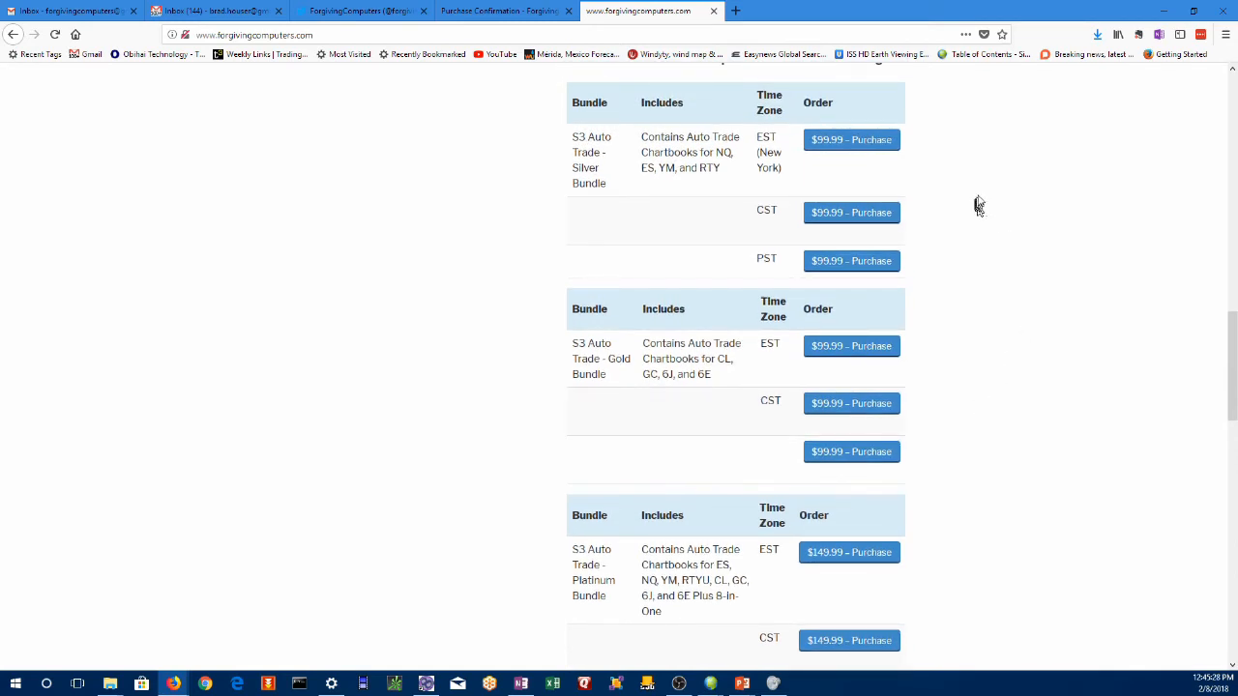
{"action": "mouse_move", "coordinate": [538, 243]}
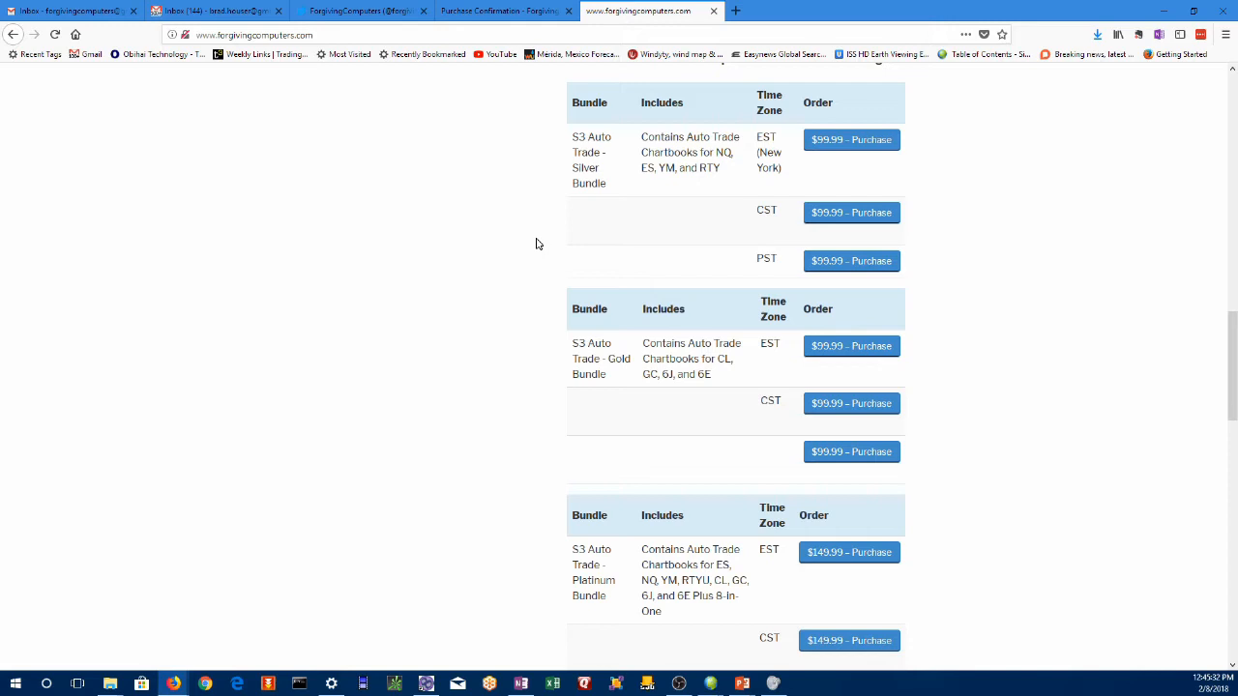
{"action": "mouse_move", "coordinate": [1013, 201]}
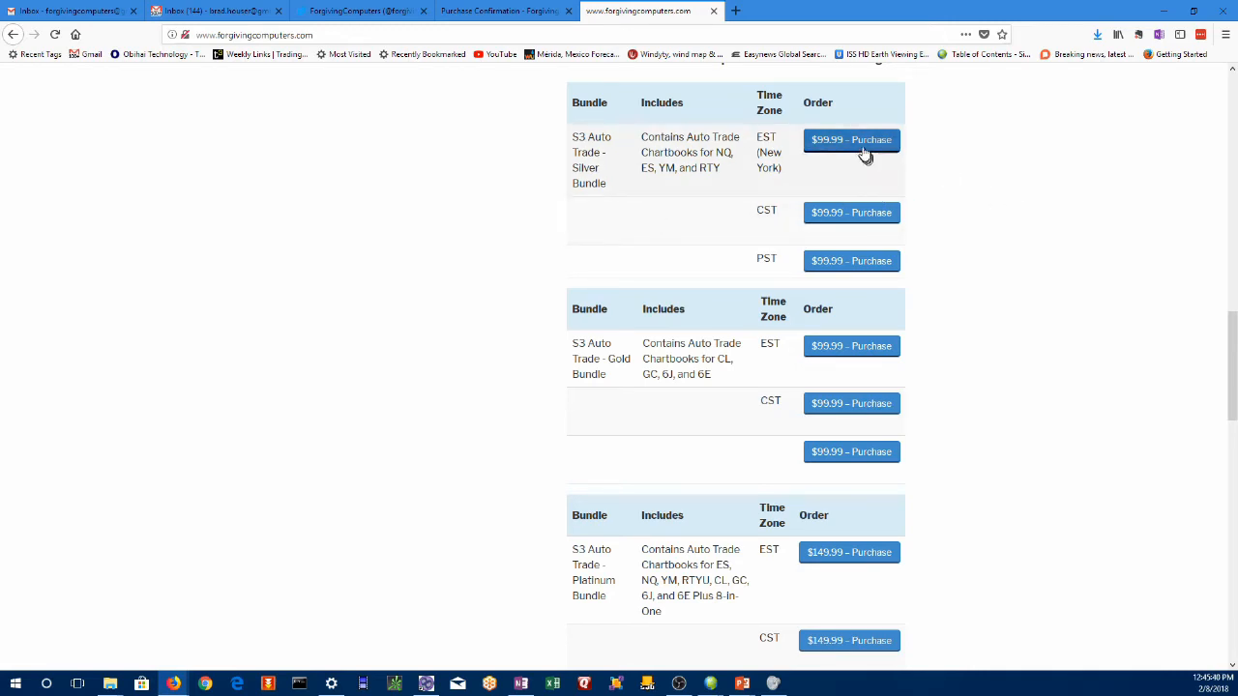
- Add the $99.99 Silver Bundle EST to the cart and proceed to the checkout form
{"action": "left_click", "coordinate": [851, 139]}
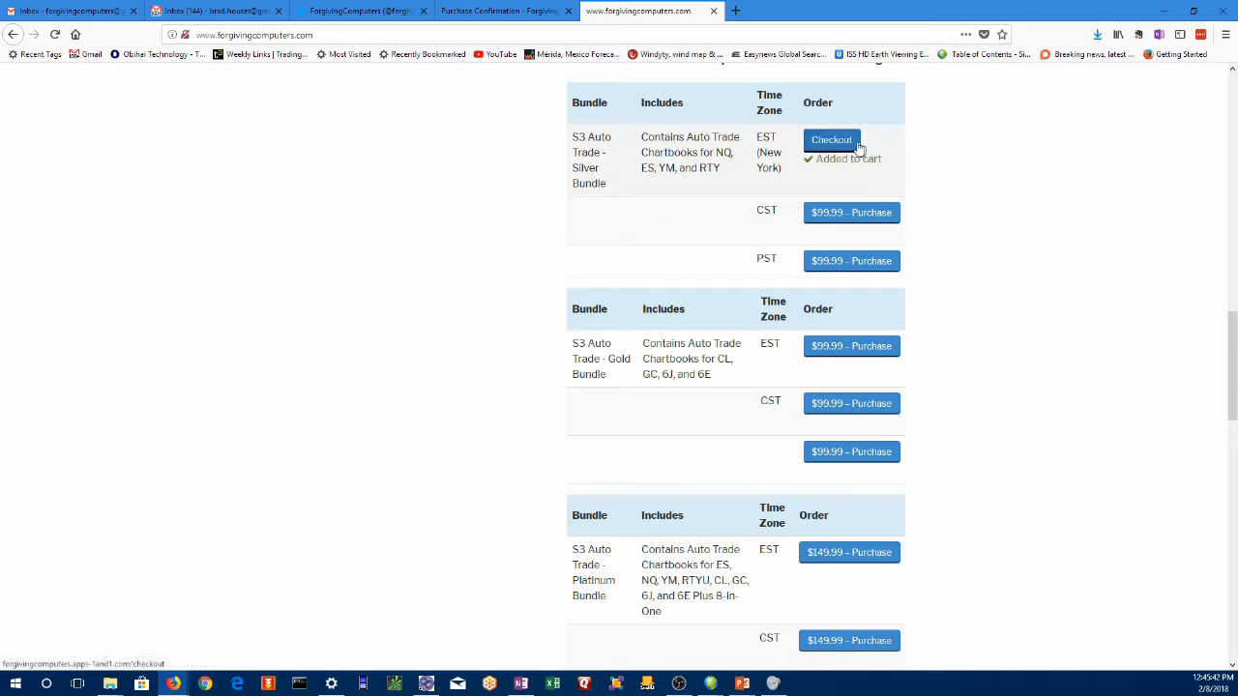
{"action": "left_click", "coordinate": [832, 139]}
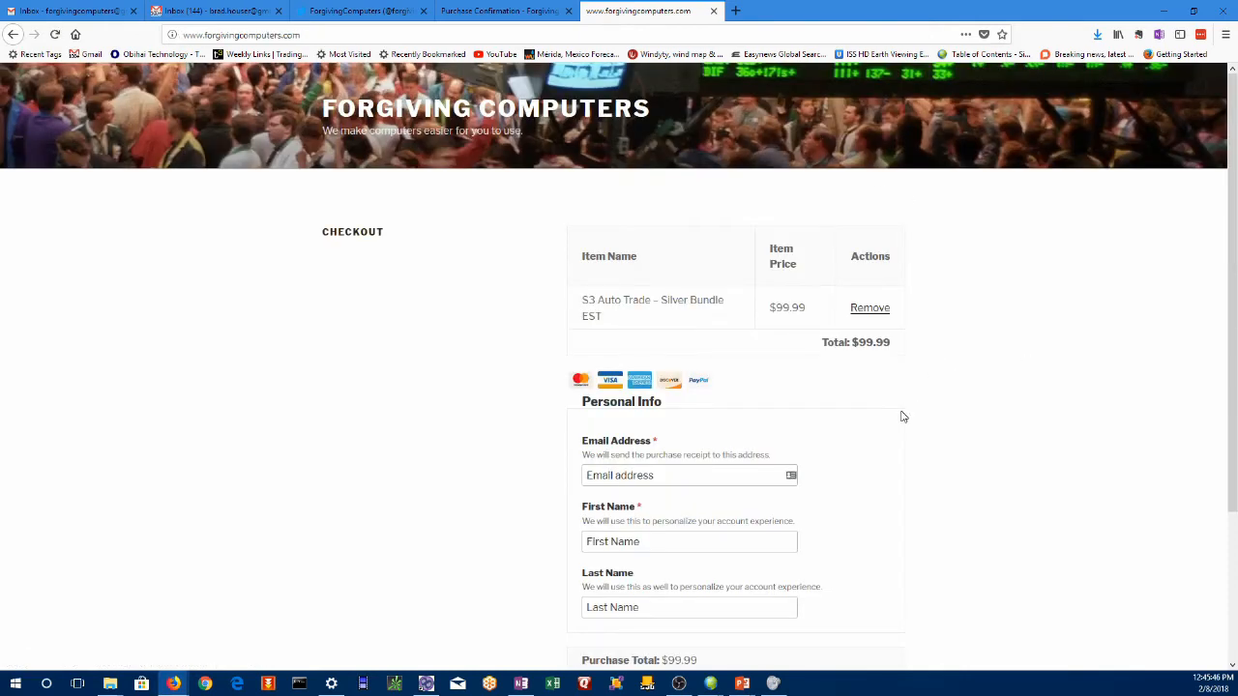
{"action": "mouse_move", "coordinate": [882, 414]}
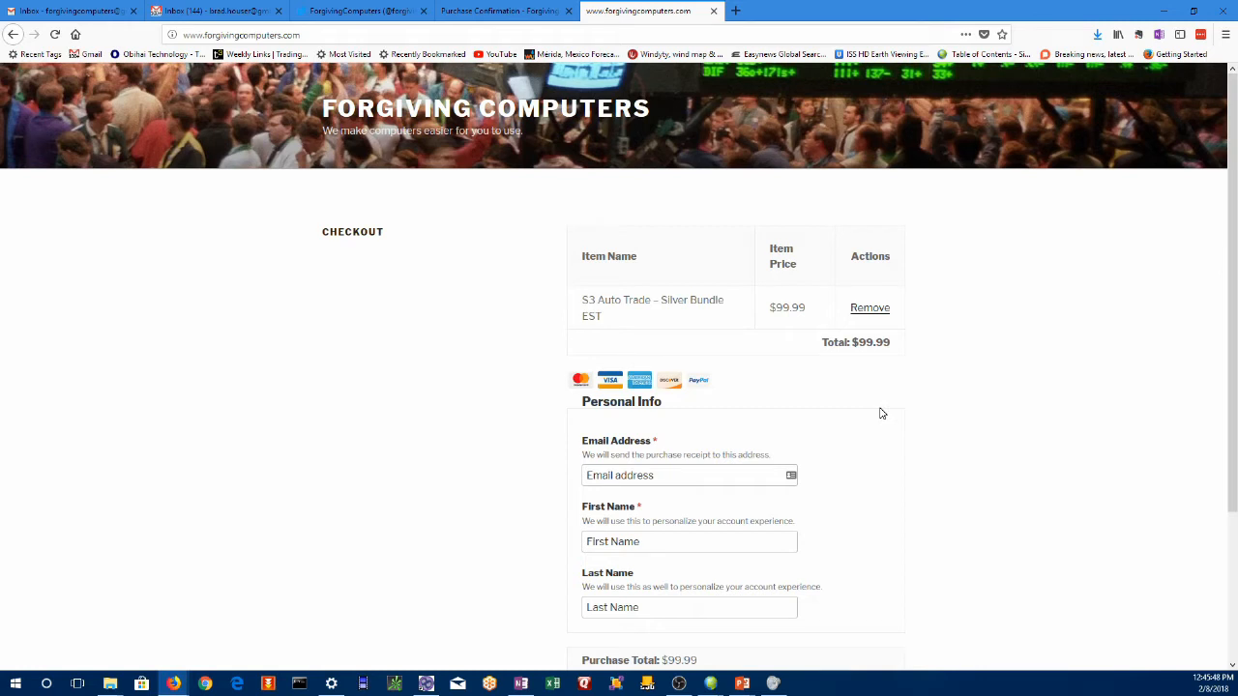
{"action": "mouse_move", "coordinate": [681, 325]}
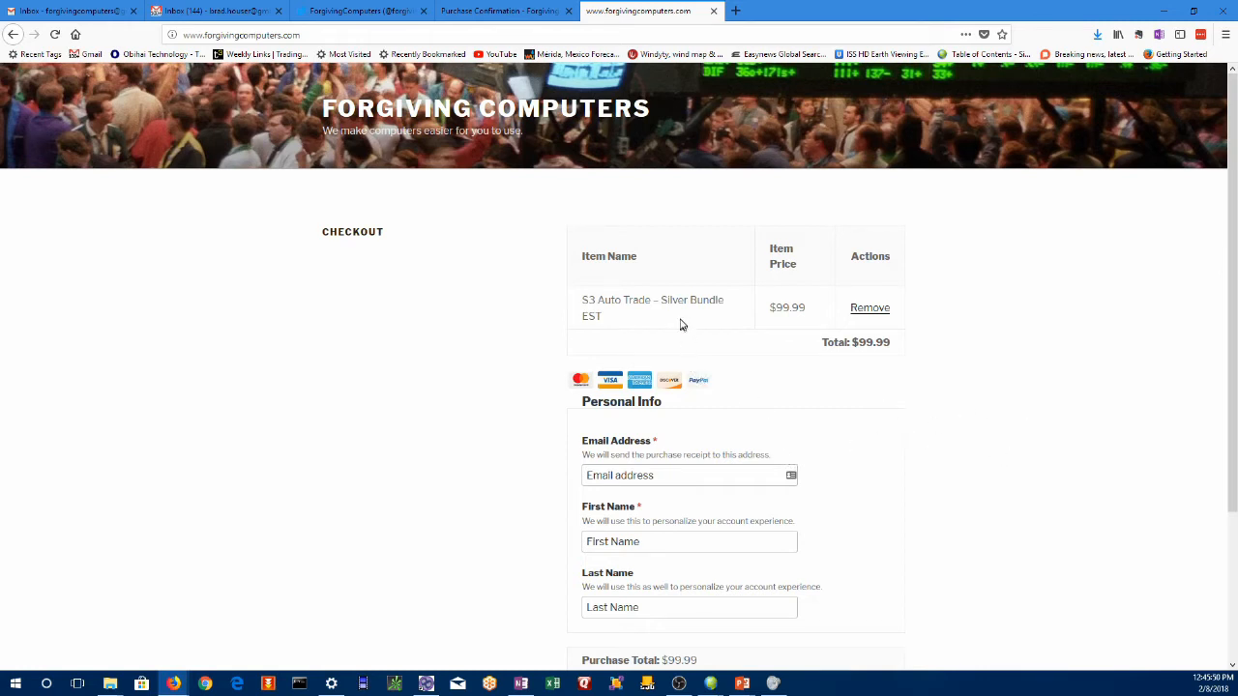
{"action": "mouse_move", "coordinate": [944, 441]}
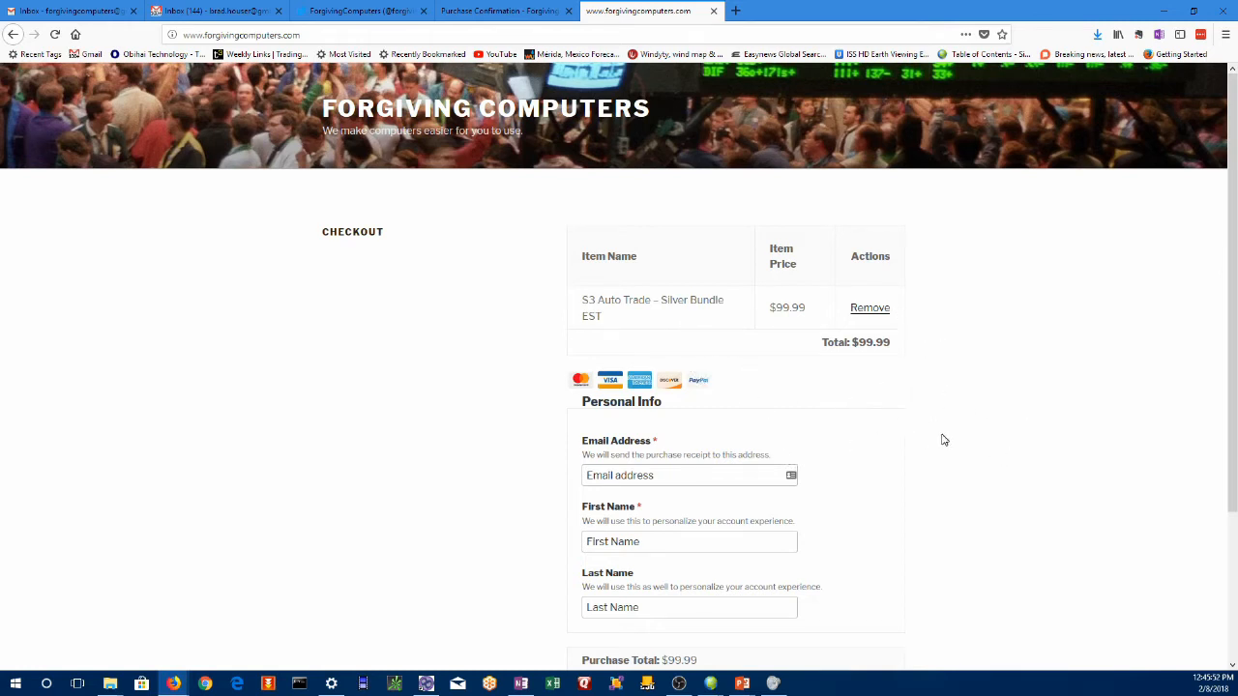
{"action": "scroll", "scroll_direction": "down", "scroll_amount": 3}
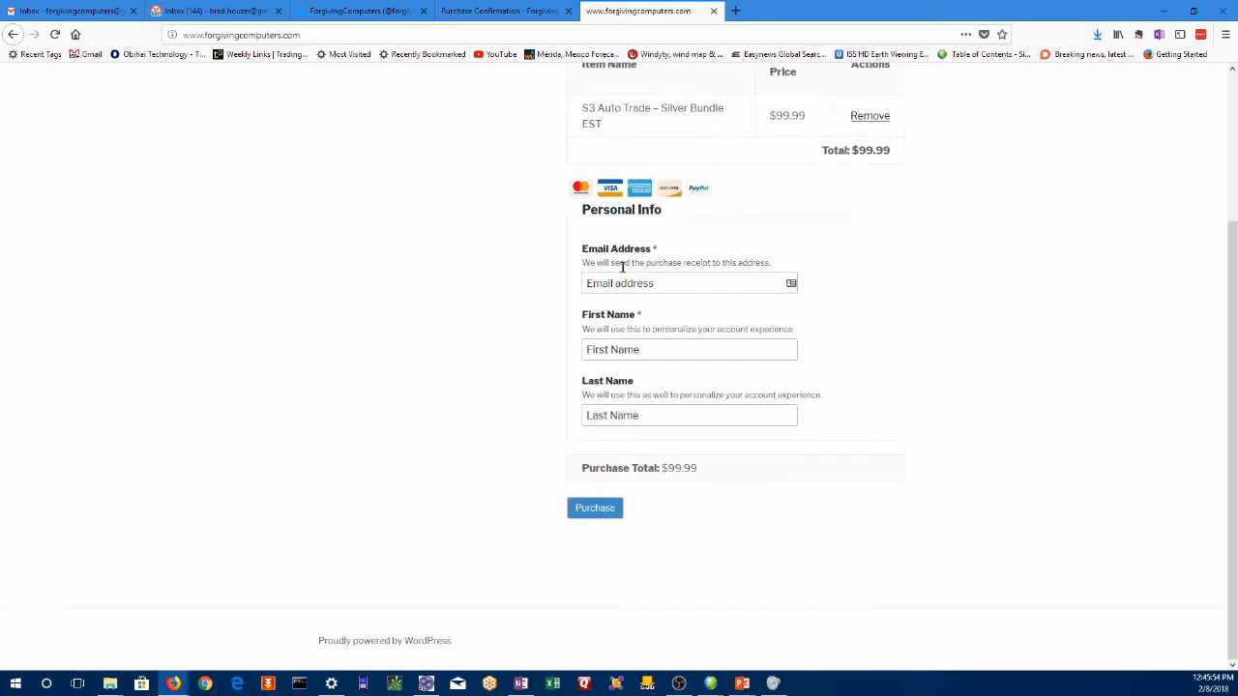
{"action": "mouse_move", "coordinate": [681, 294]}
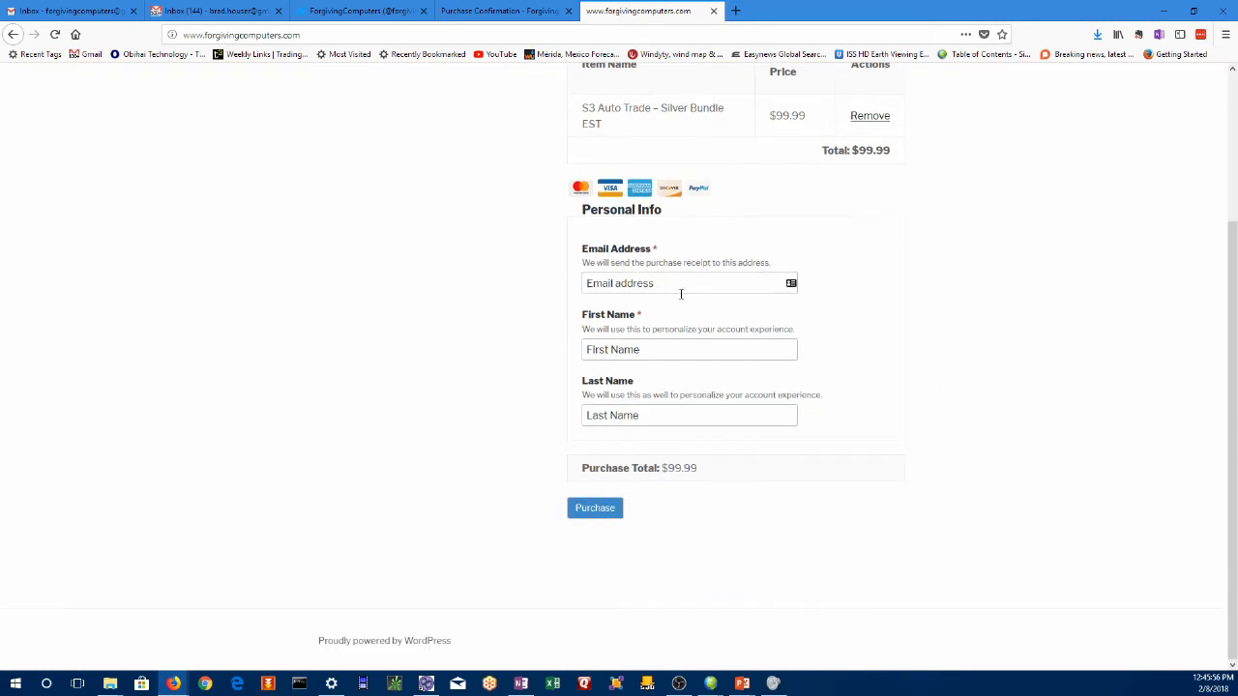
{"action": "mouse_move", "coordinate": [1073, 194]}
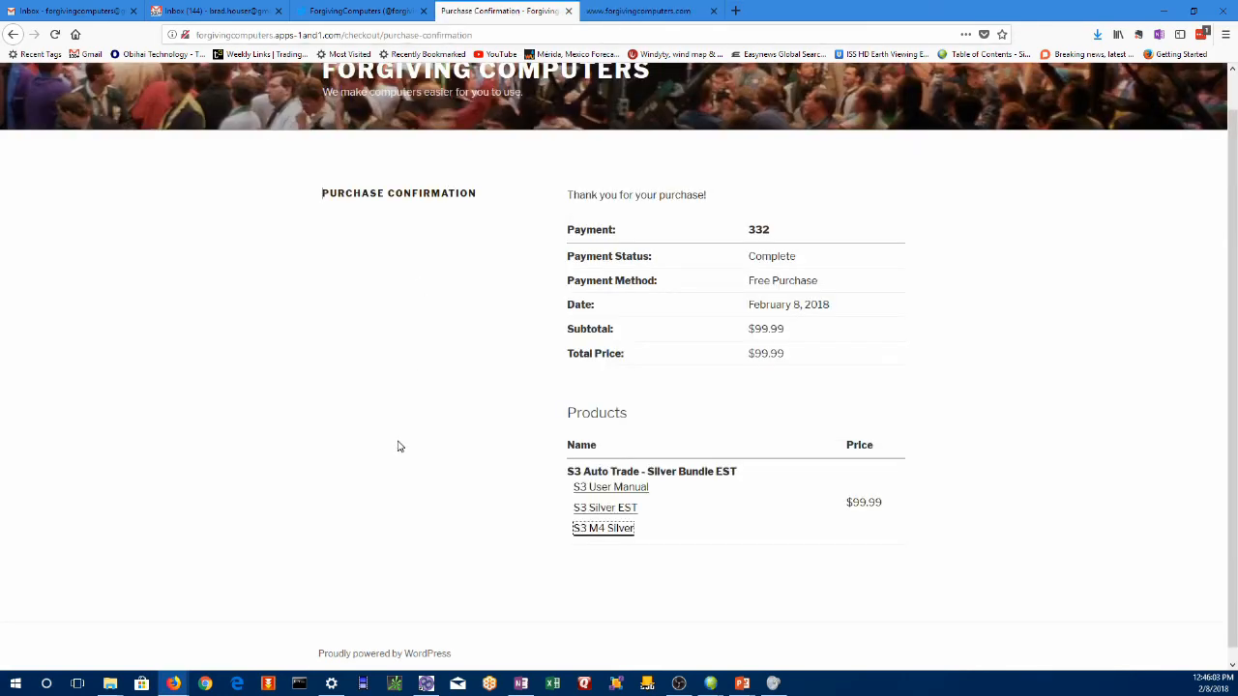
{"action": "mouse_move", "coordinate": [681, 580]}
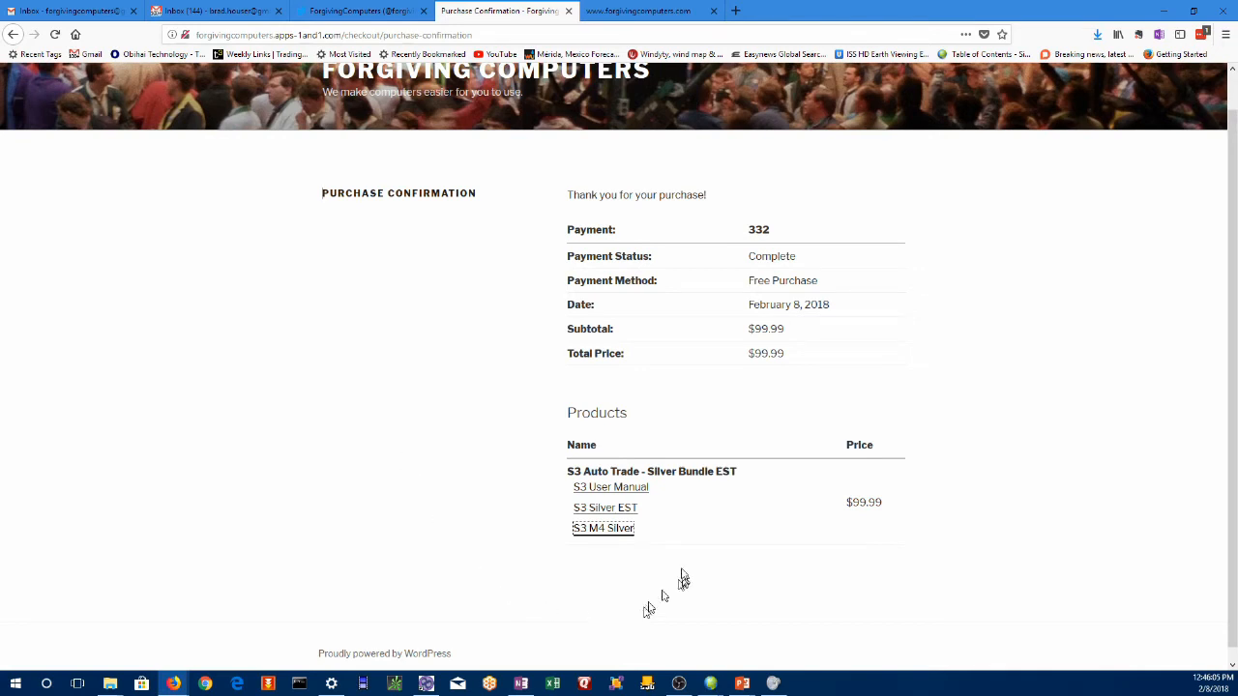
{"action": "mouse_move", "coordinate": [685, 487]}
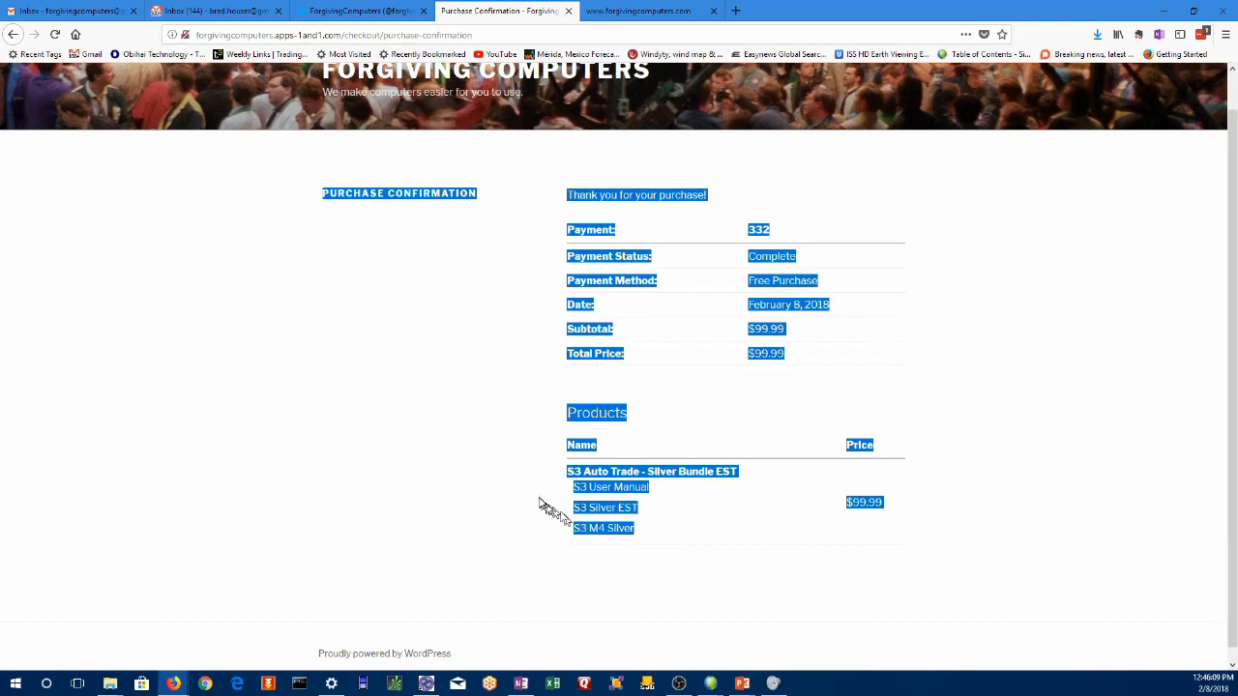
- Save the S3 User Manual link from the purchase confirmation into Downloads
{"action": "left_click", "coordinate": [612, 487]}
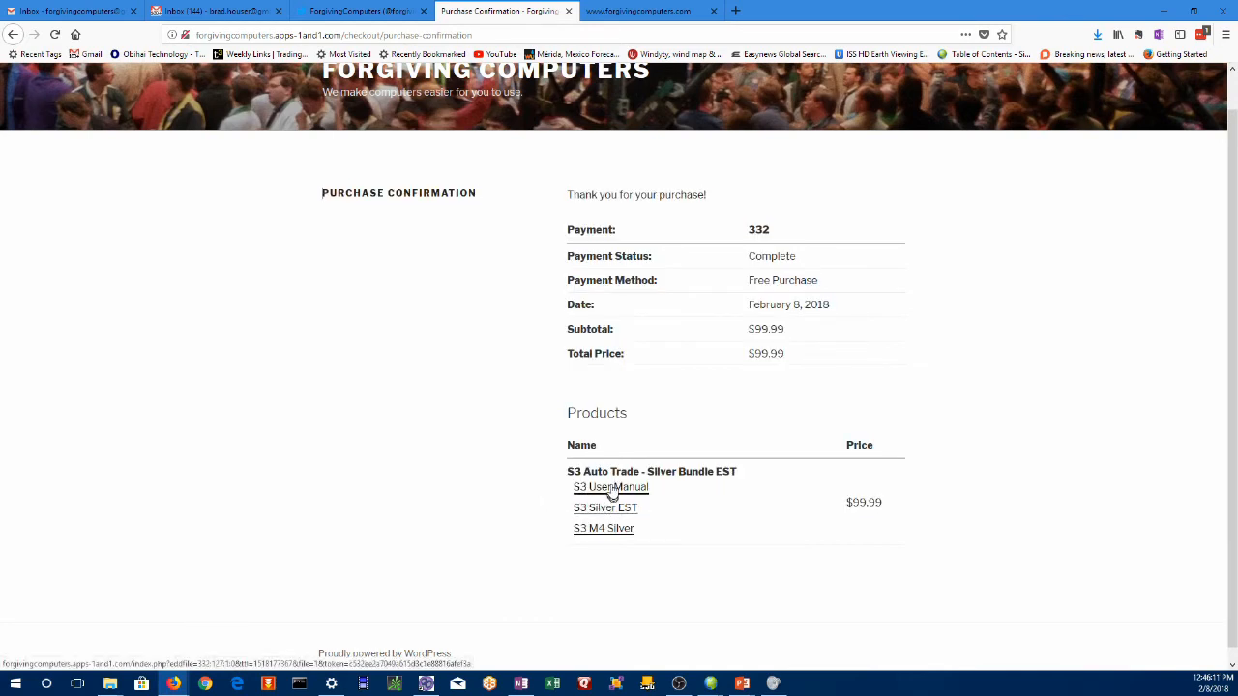
{"action": "right_click", "coordinate": [611, 487]}
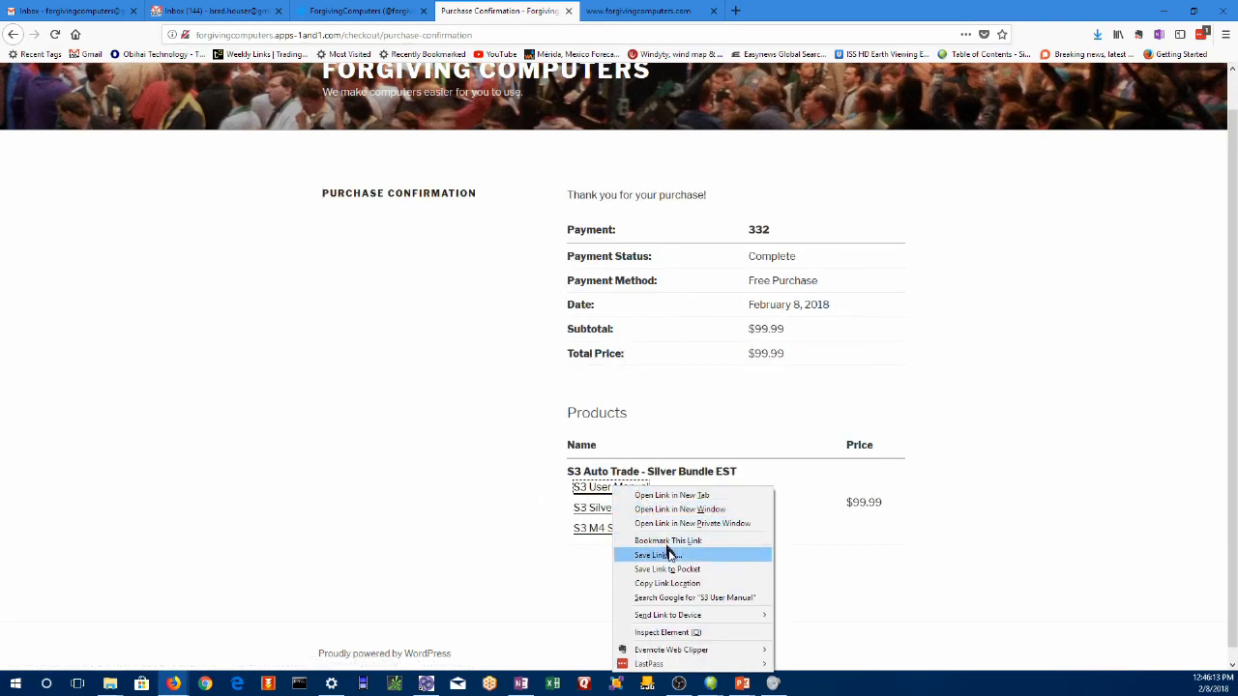
{"action": "left_click", "coordinate": [650, 553]}
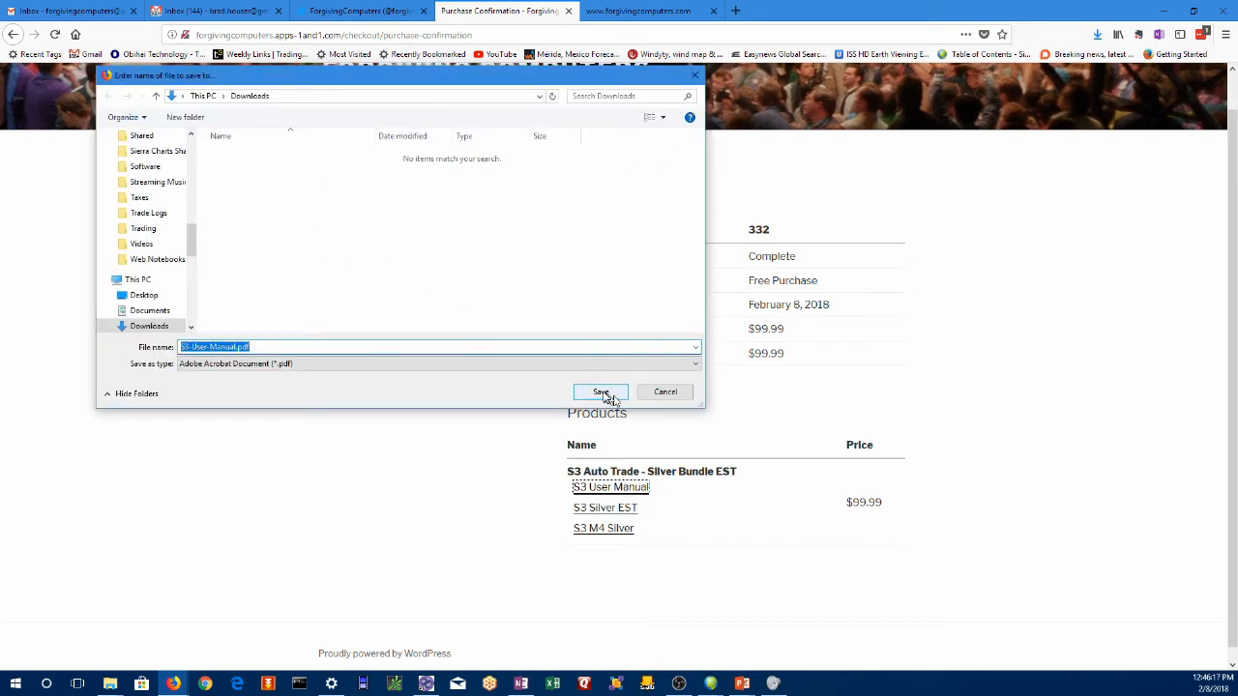
{"action": "left_click", "coordinate": [599, 391]}
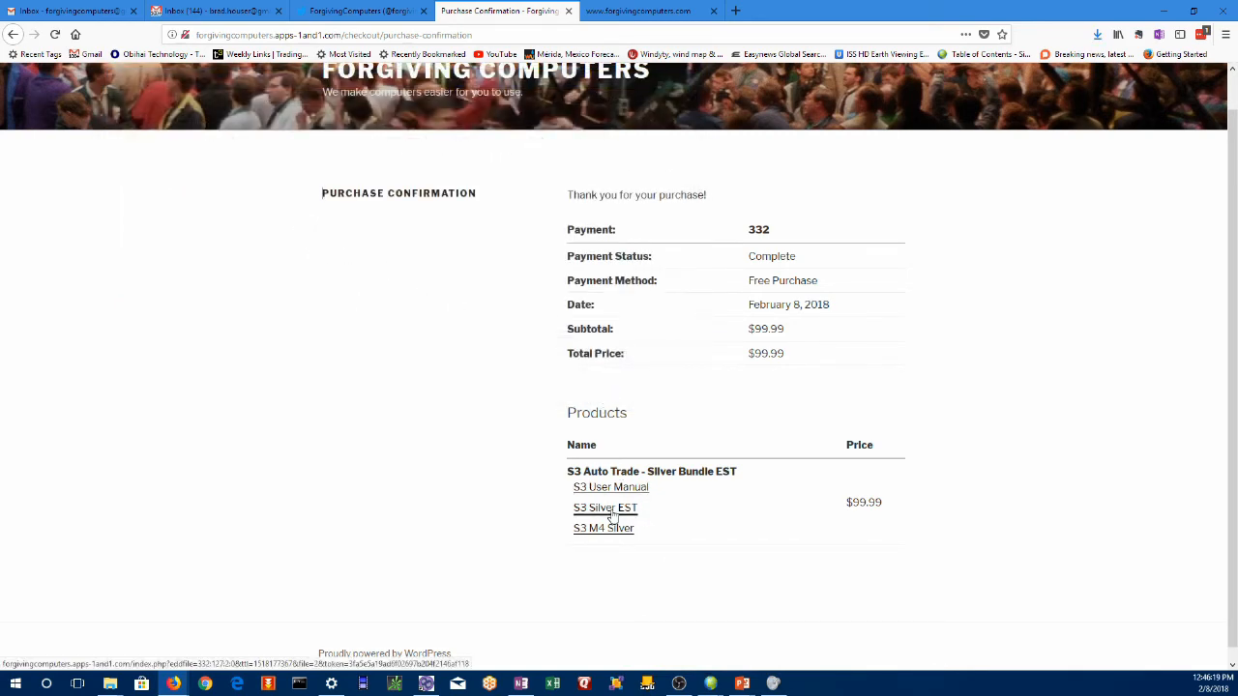
- Save the S3 Silver EST and S3 M4 Silver links into Downloads as well
{"action": "right_click", "coordinate": [604, 506]}
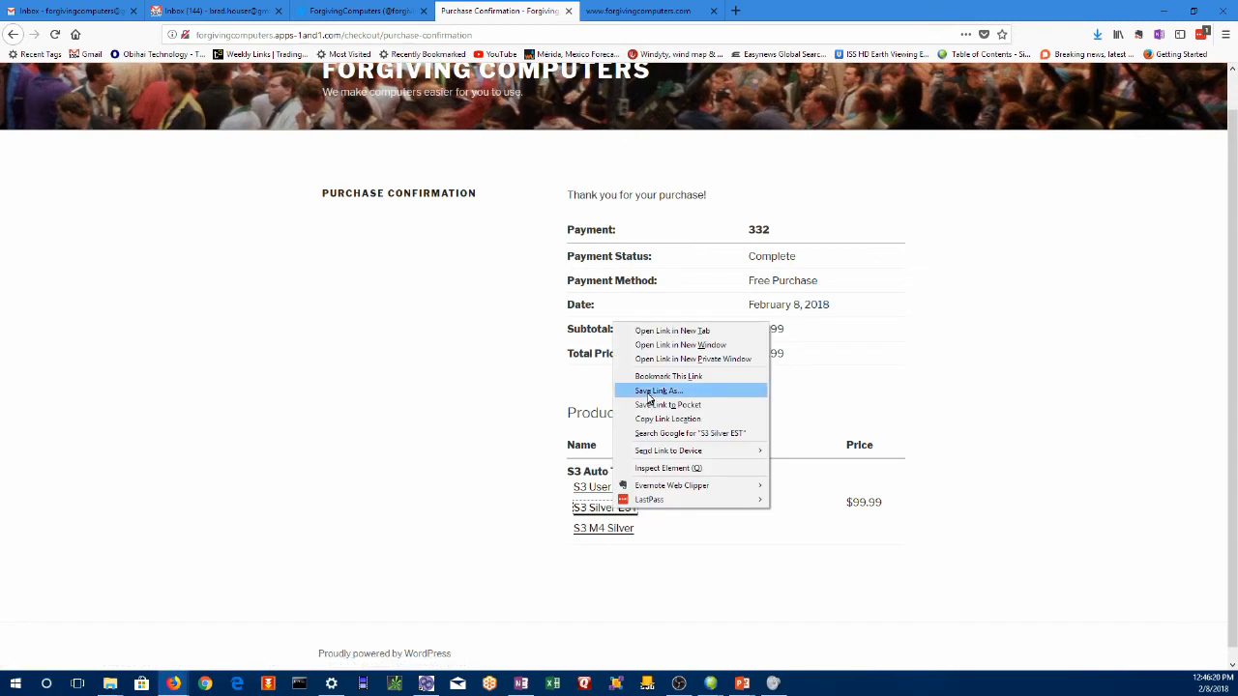
{"action": "left_click", "coordinate": [658, 391]}
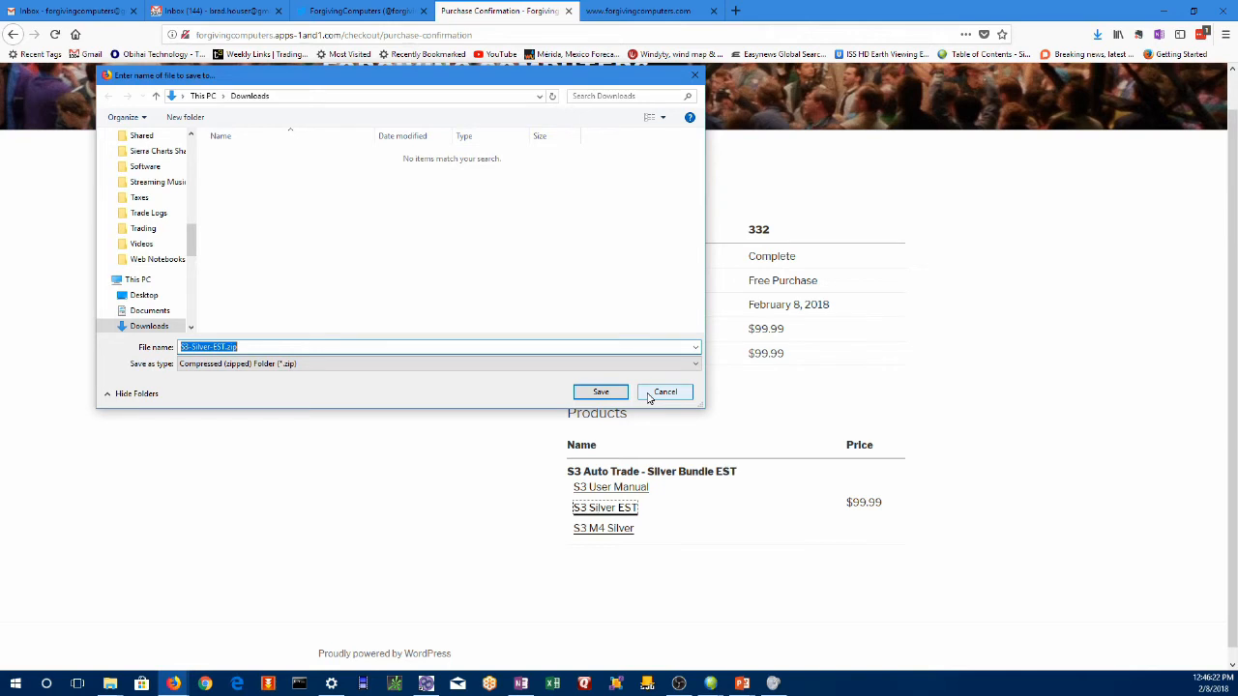
{"action": "right_click", "coordinate": [604, 528]}
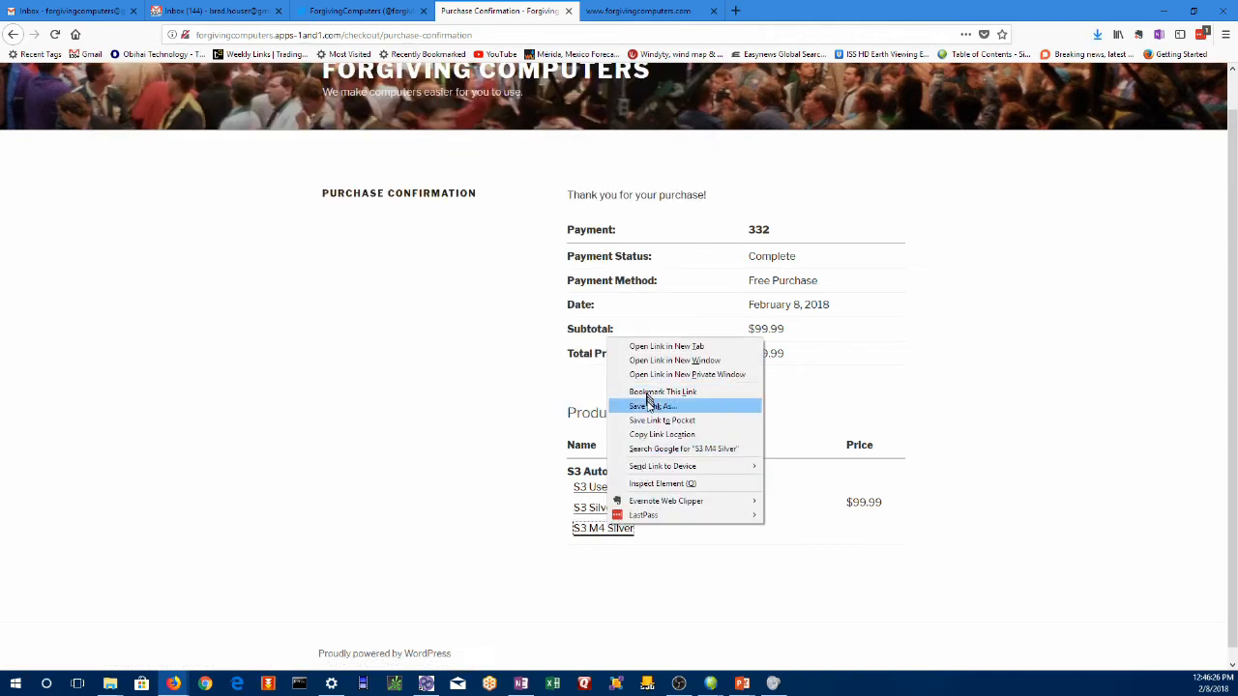
{"action": "left_click", "coordinate": [650, 406]}
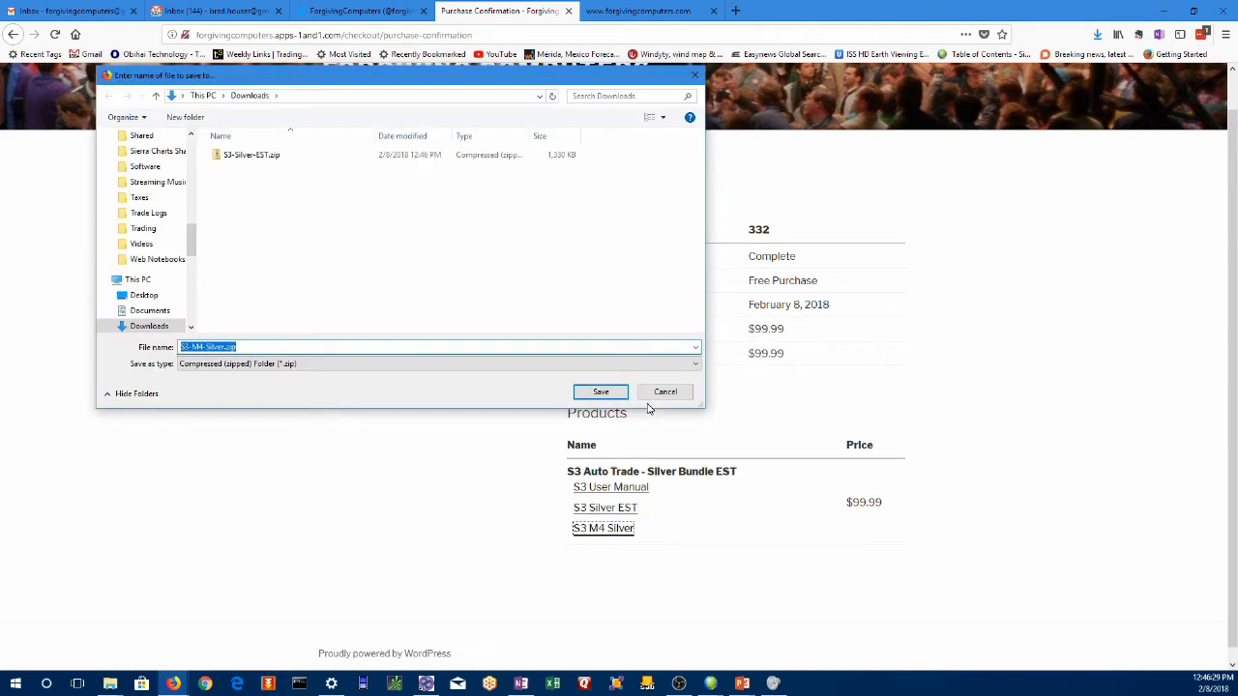
{"action": "left_click", "coordinate": [599, 390]}
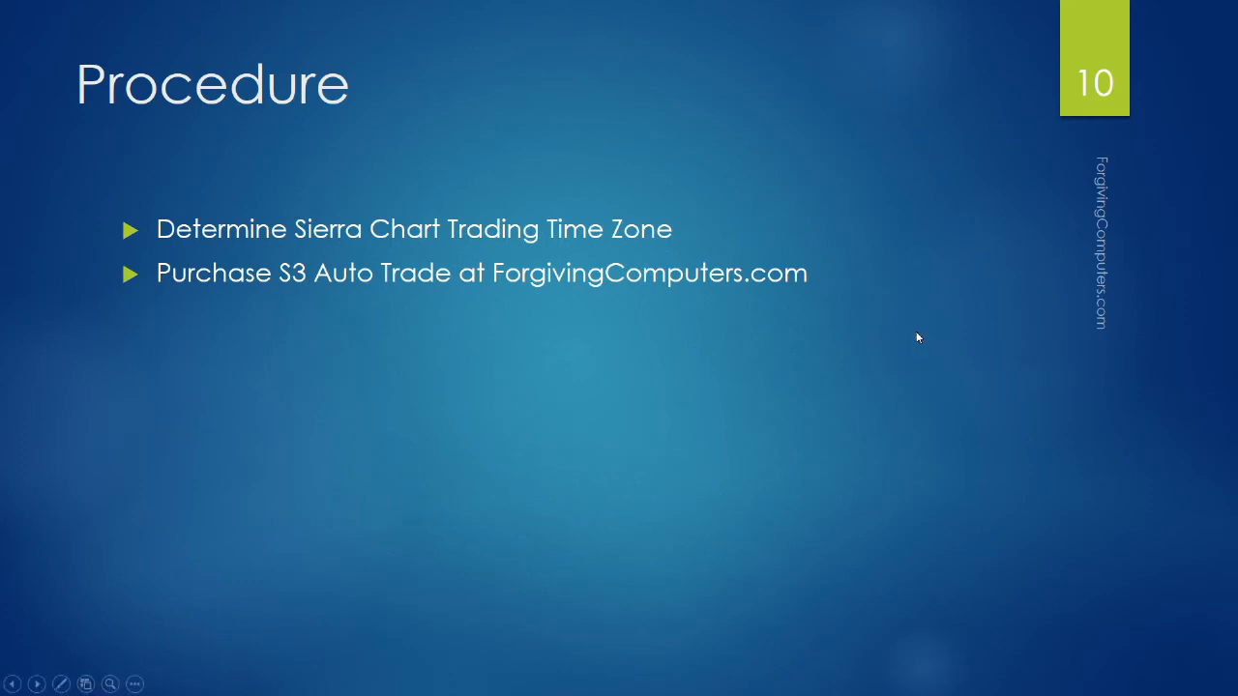
- Advance the Procedure slide to the 'Purchase S3 Auto Trade' point
{"action": "left_click", "coordinate": [241, 21]}
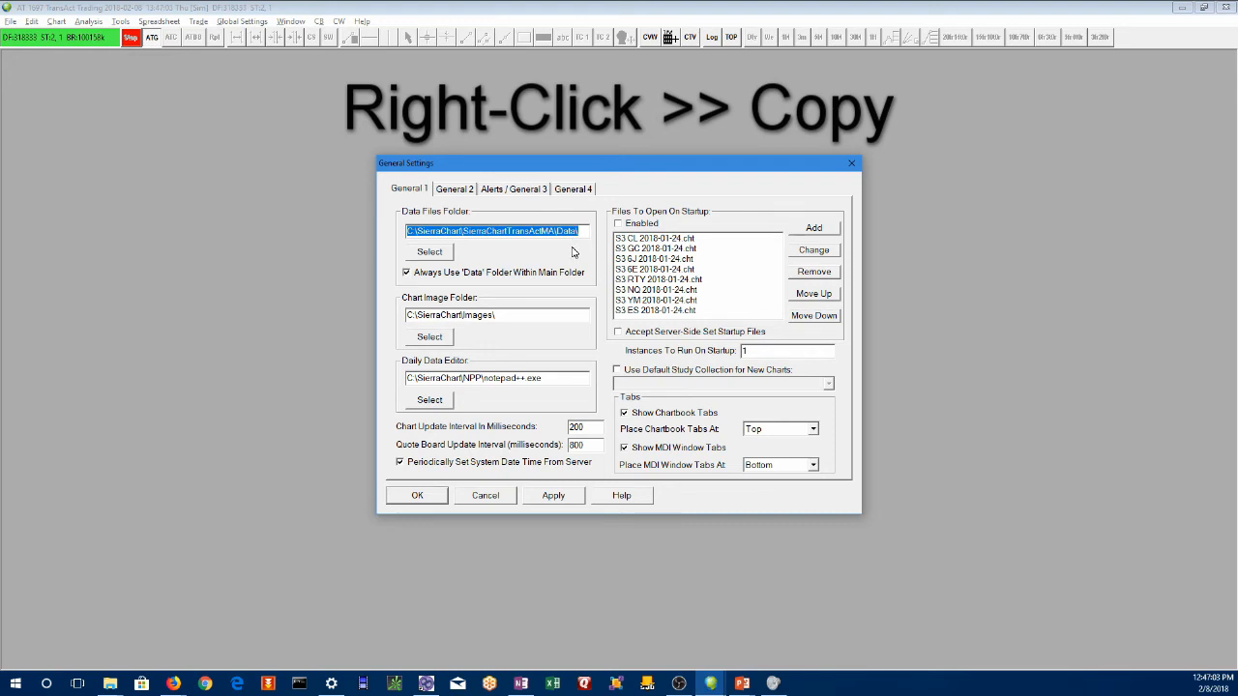
{"action": "mouse_move", "coordinate": [568, 253]}
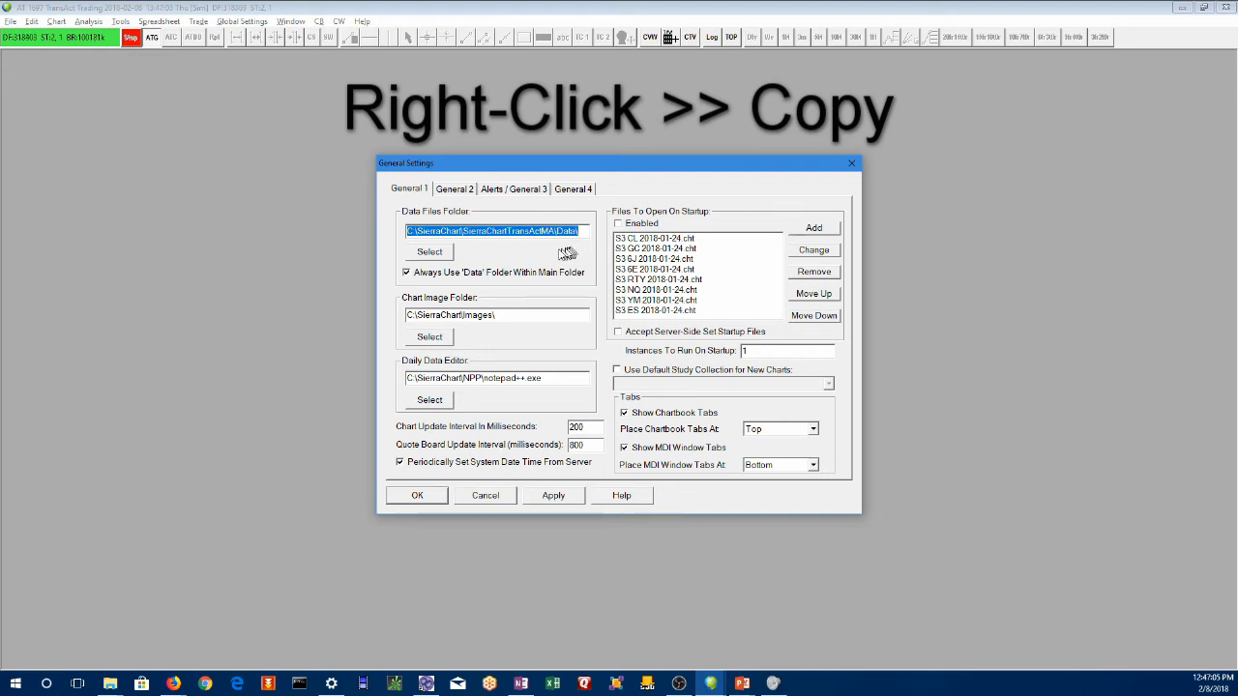
{"action": "mouse_move", "coordinate": [363, 261]}
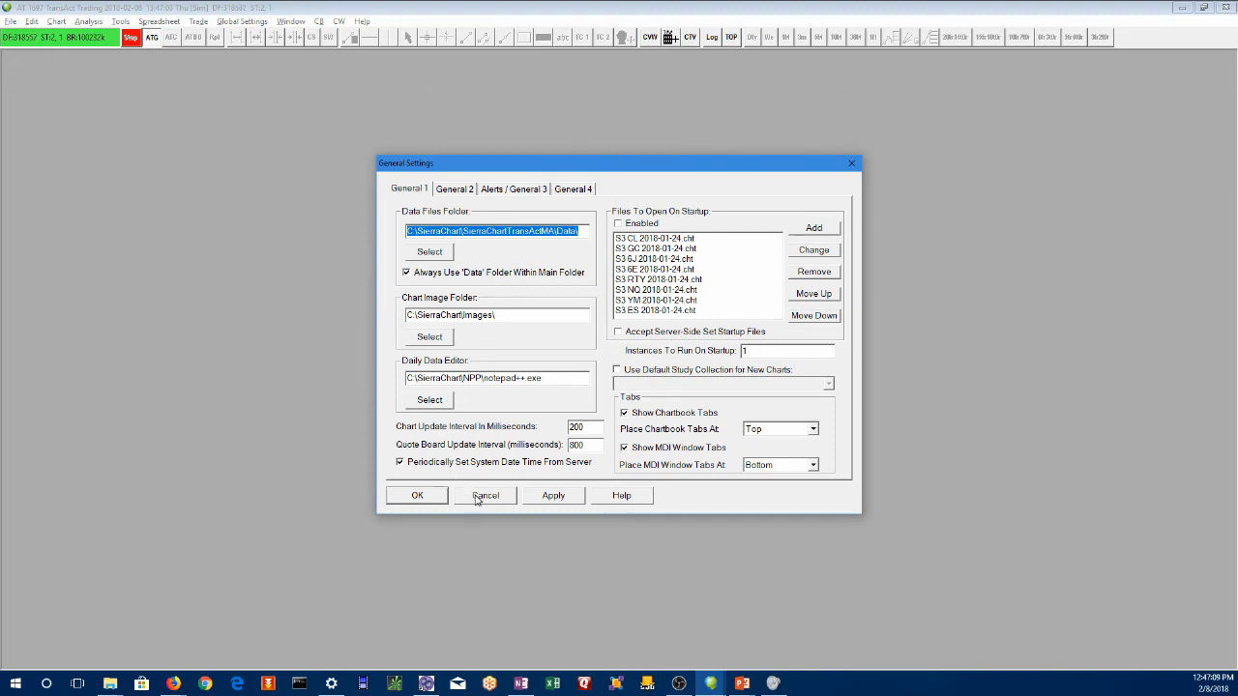
- Cancel out of General Settings after copying the Data Files Folder path, returning to Downloads
{"action": "left_click", "coordinate": [485, 495]}
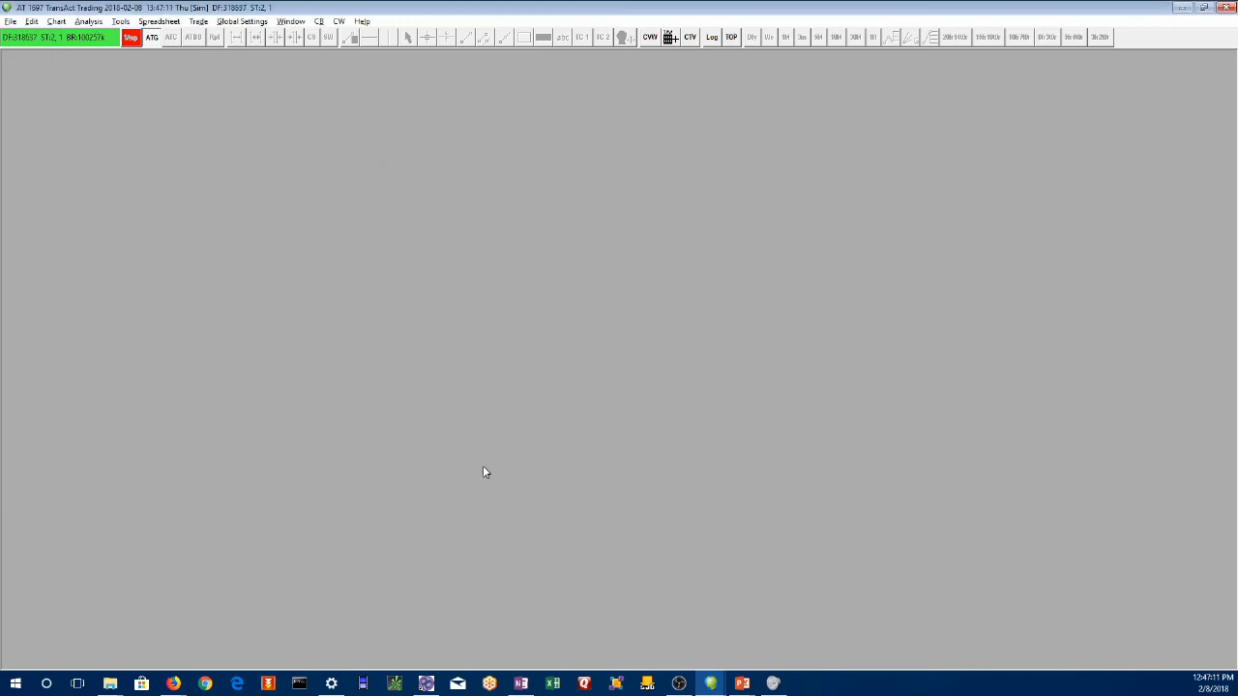
{"action": "mouse_move", "coordinate": [470, 464]}
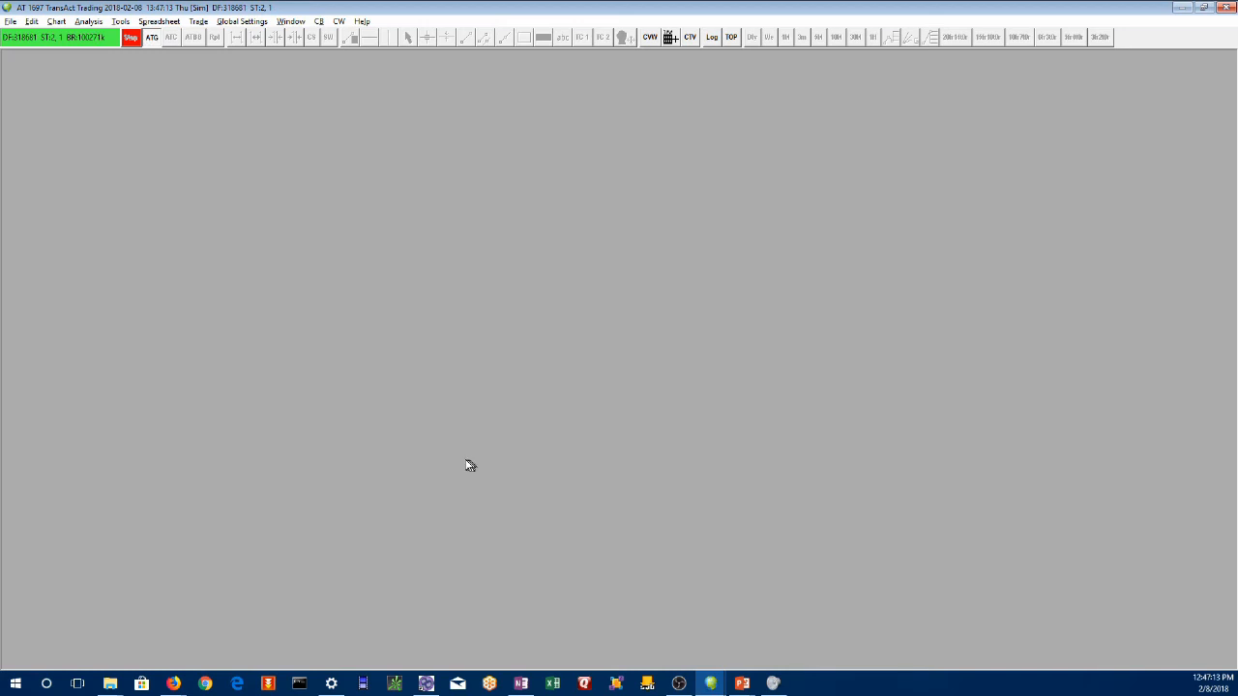
{"action": "left_click", "coordinate": [109, 684]}
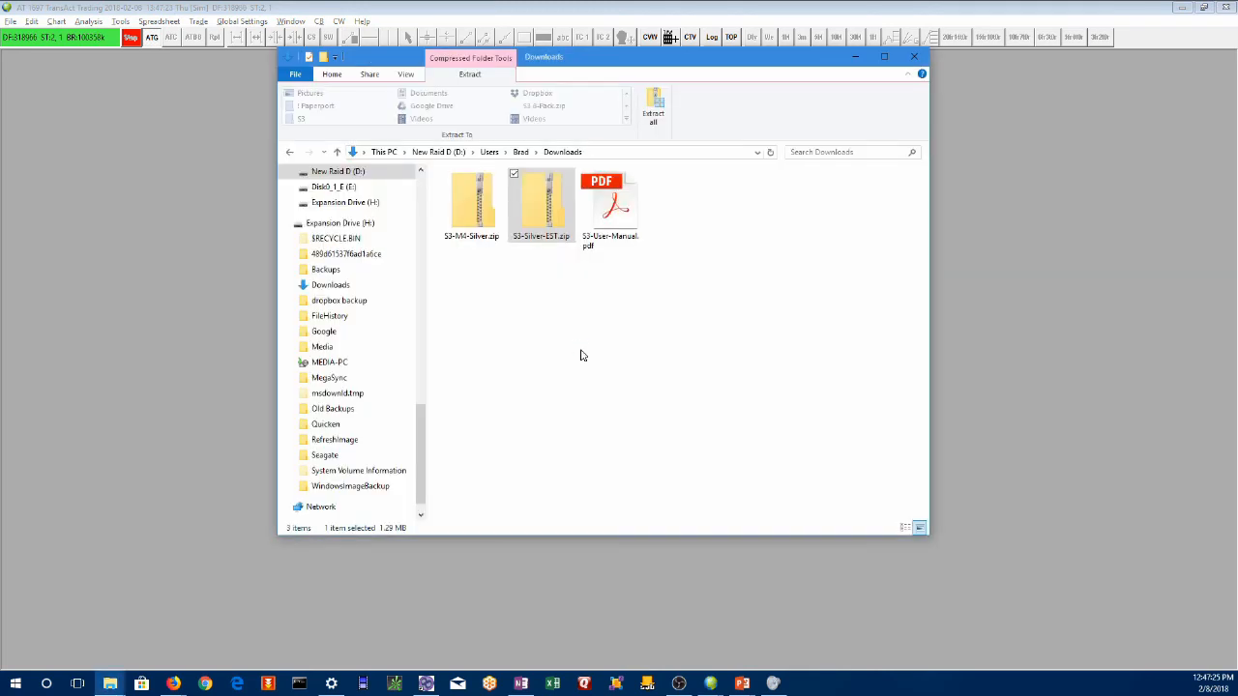
{"action": "mouse_move", "coordinate": [491, 282]}
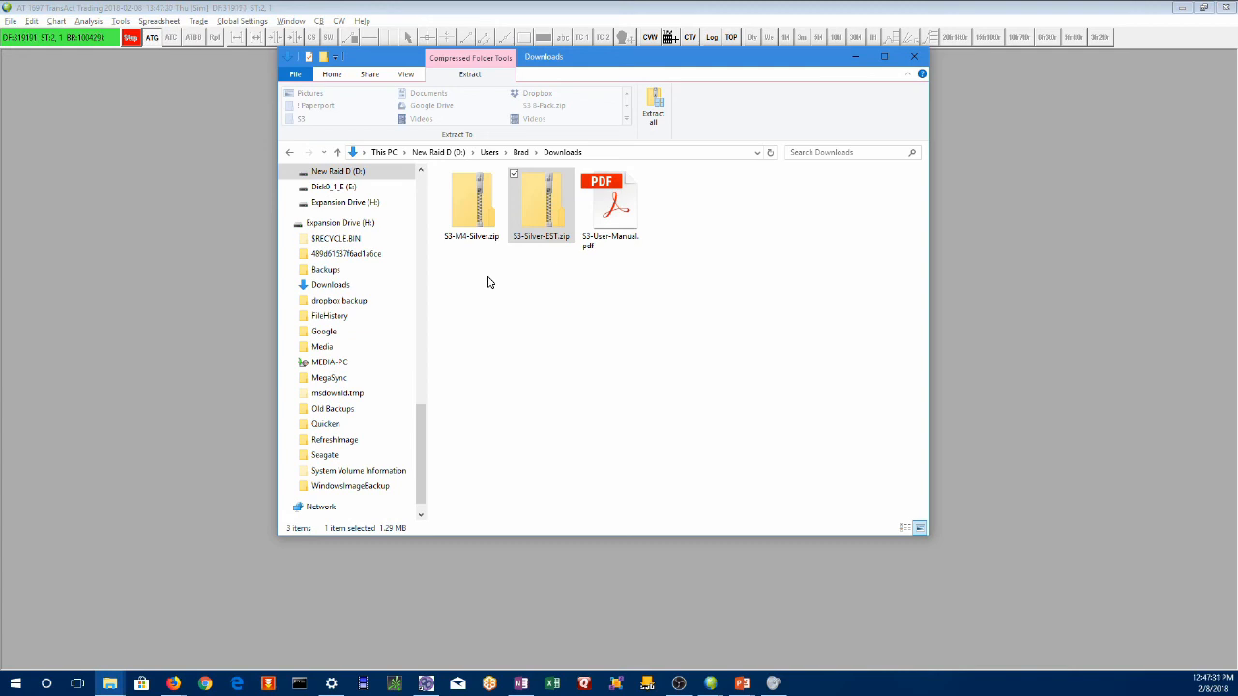
- Extract S3-M4-Silver.zip with the pasted SierraChart Data folder as destination
{"action": "left_click", "coordinate": [653, 100]}
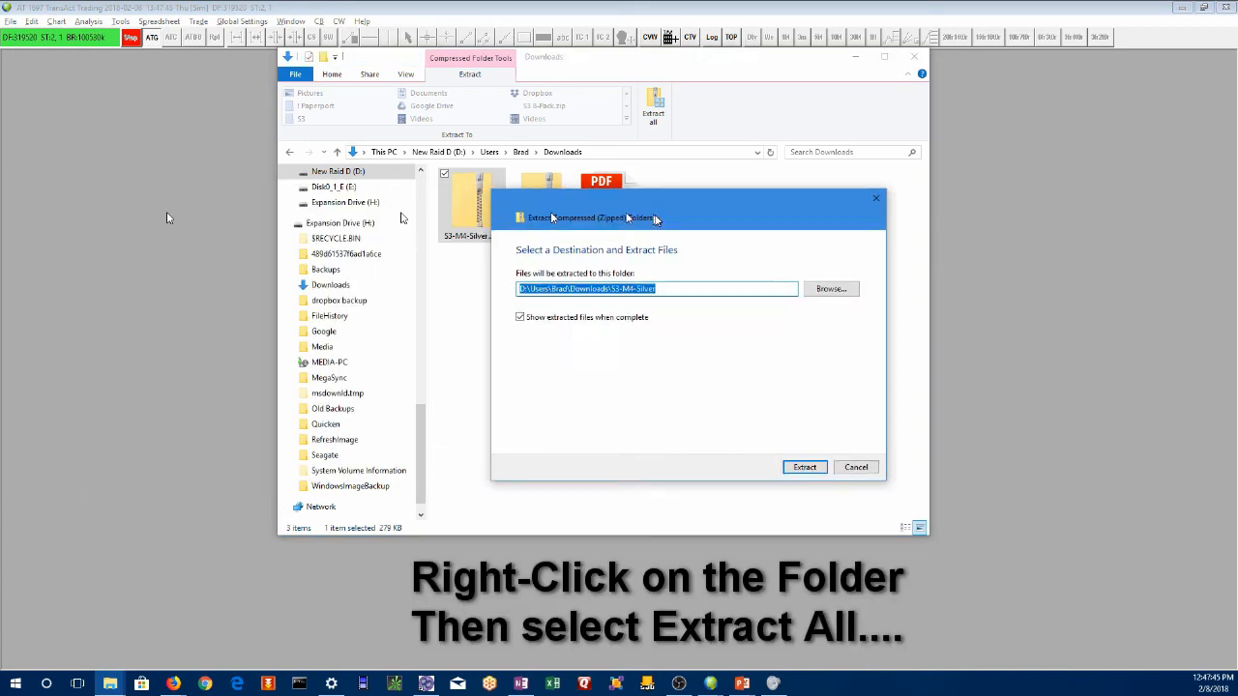
{"action": "mouse_move", "coordinate": [750, 328]}
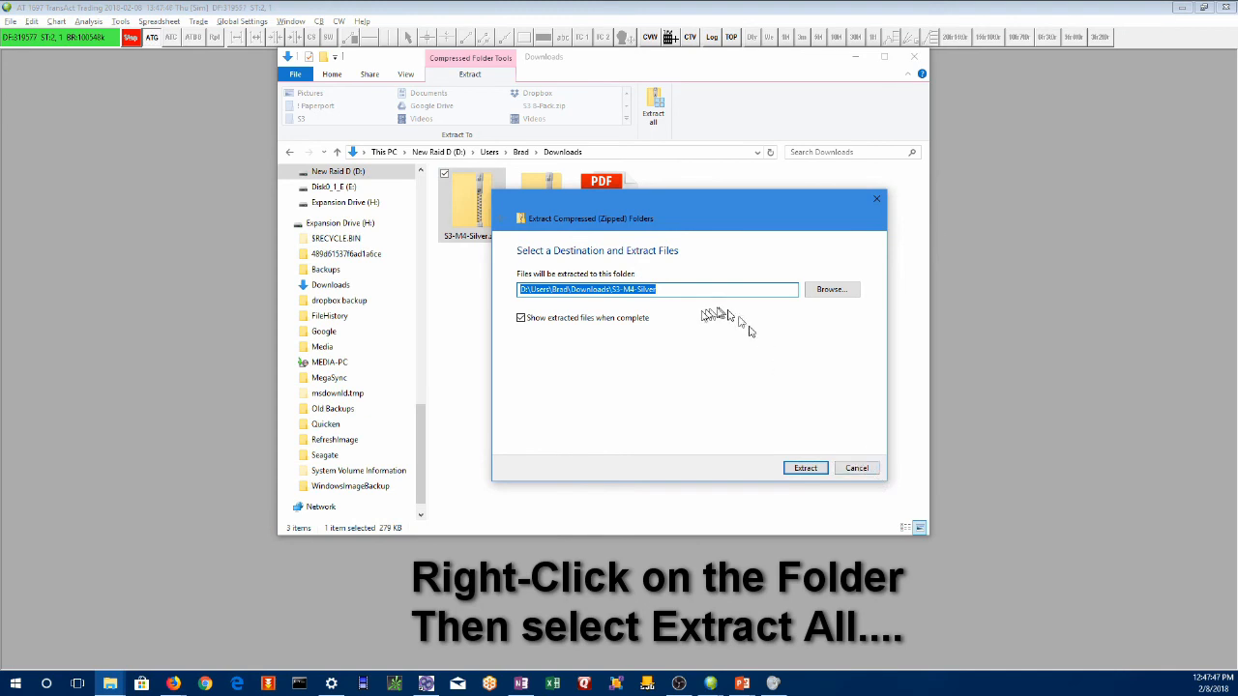
{"action": "right_click", "coordinate": [658, 290]}
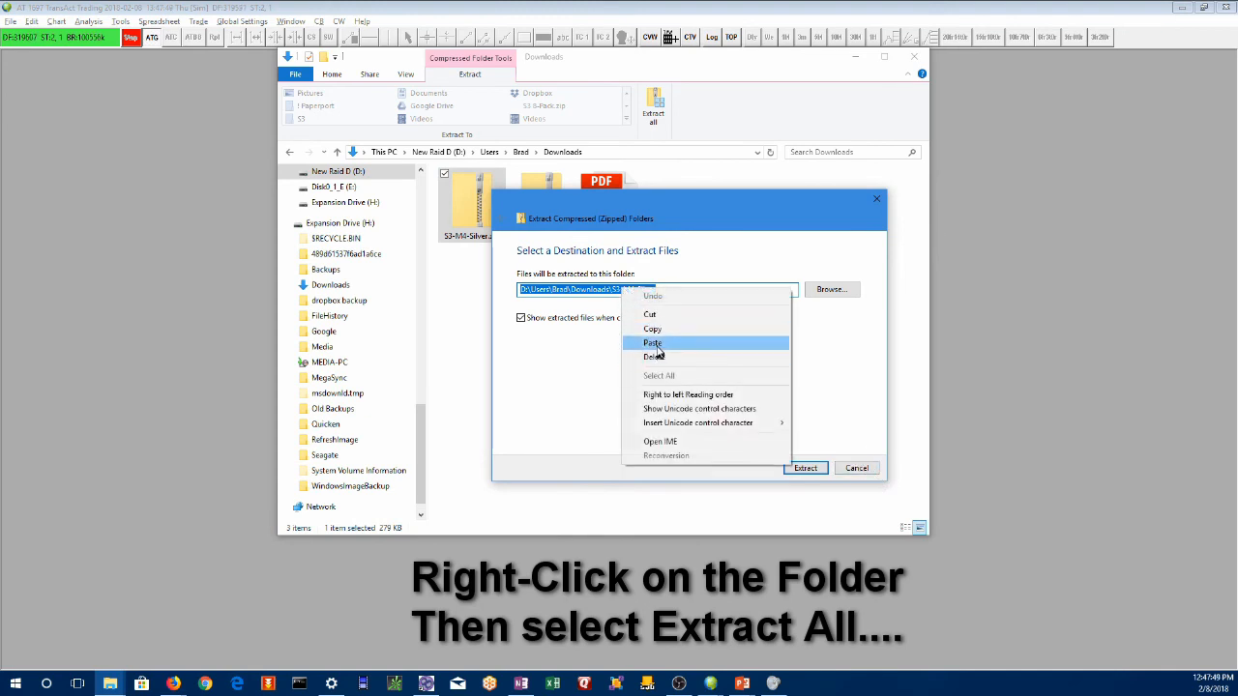
{"action": "left_click", "coordinate": [653, 342]}
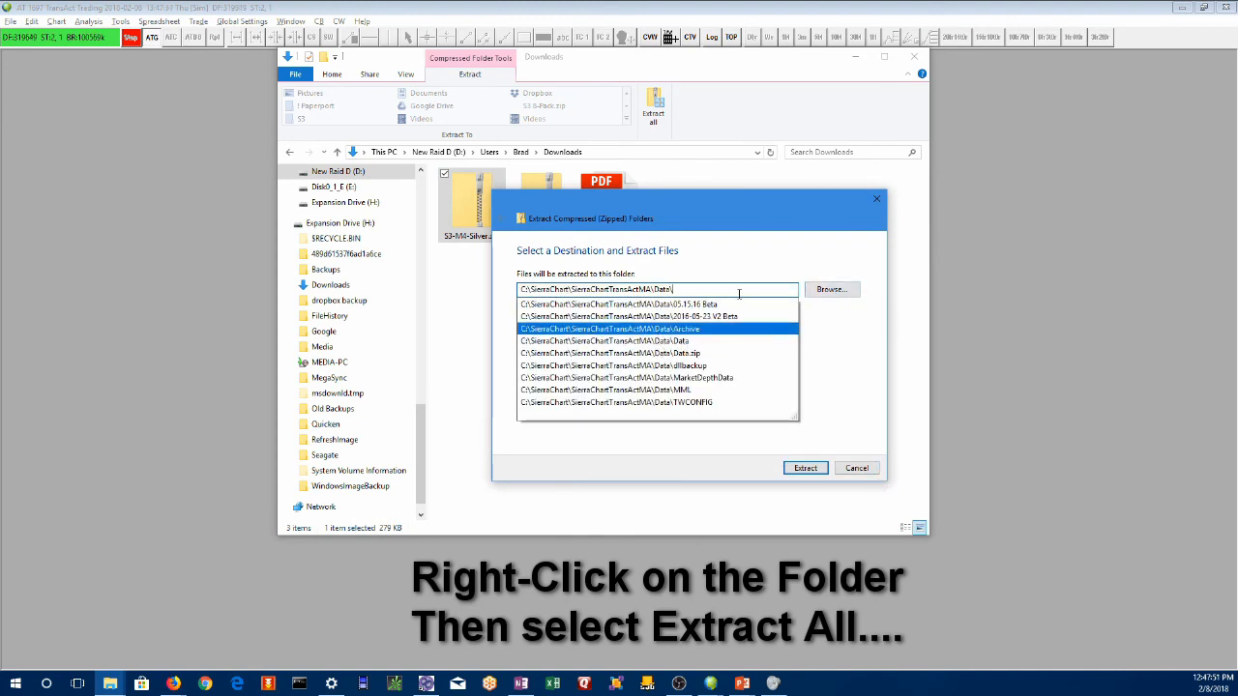
{"action": "left_click", "coordinate": [804, 468]}
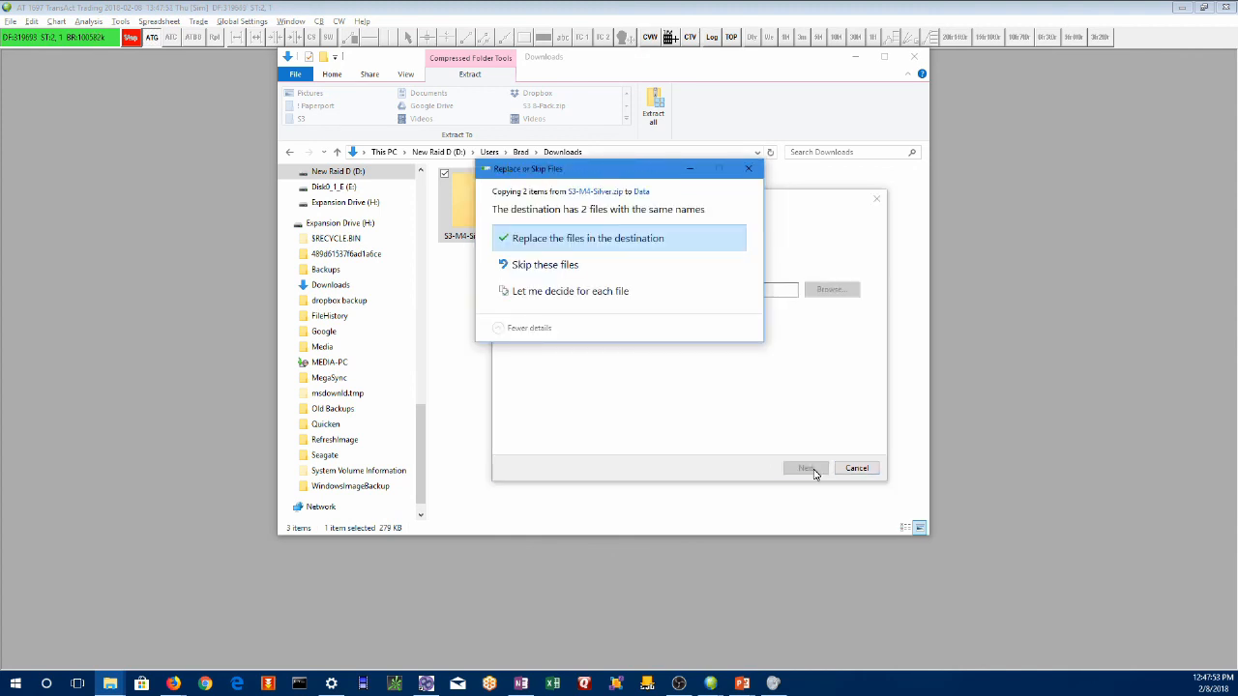